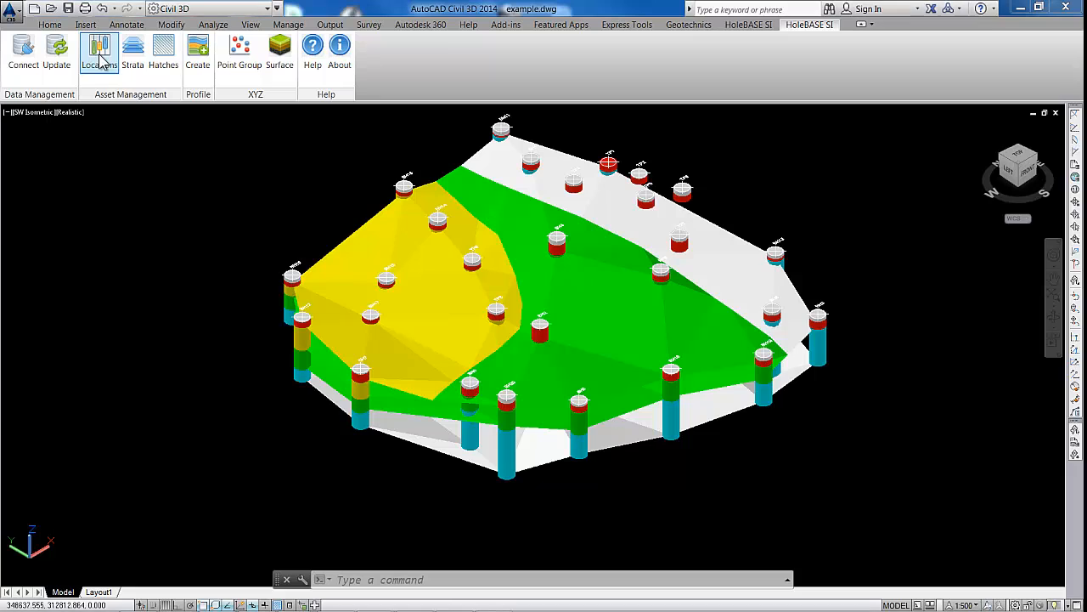
Switch off borehole Locations and set the viewport visual style to 2D Wireframe.
click(99, 51)
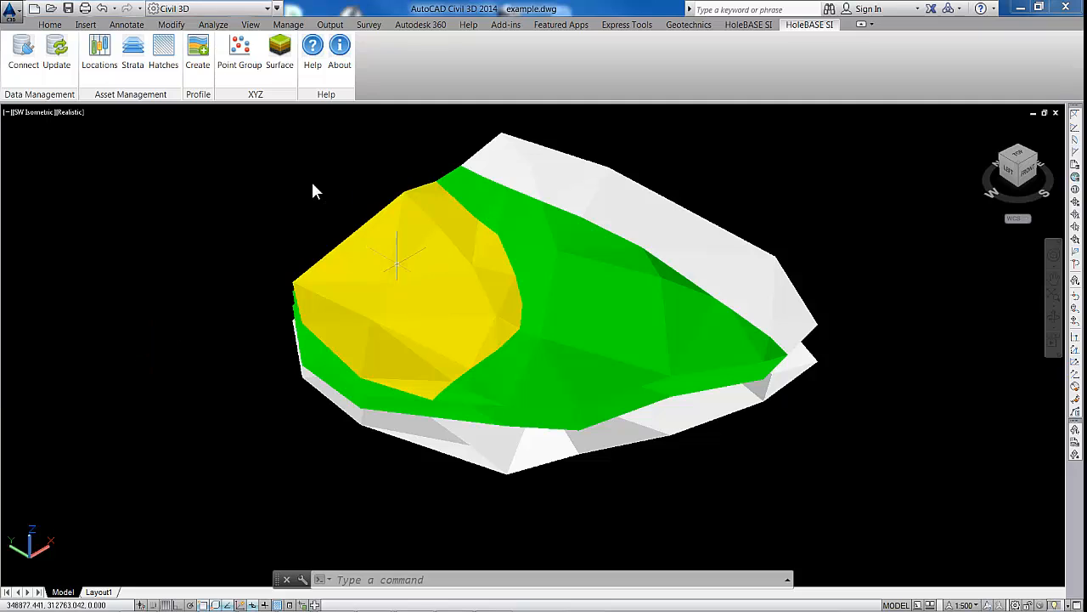
mouse_move(71, 122)
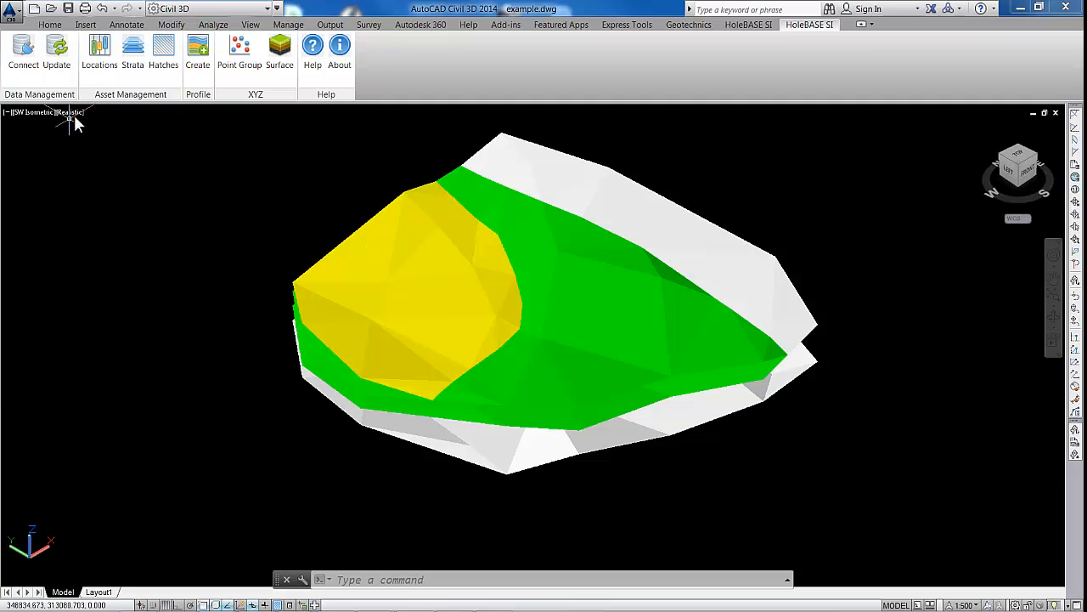
click(68, 112)
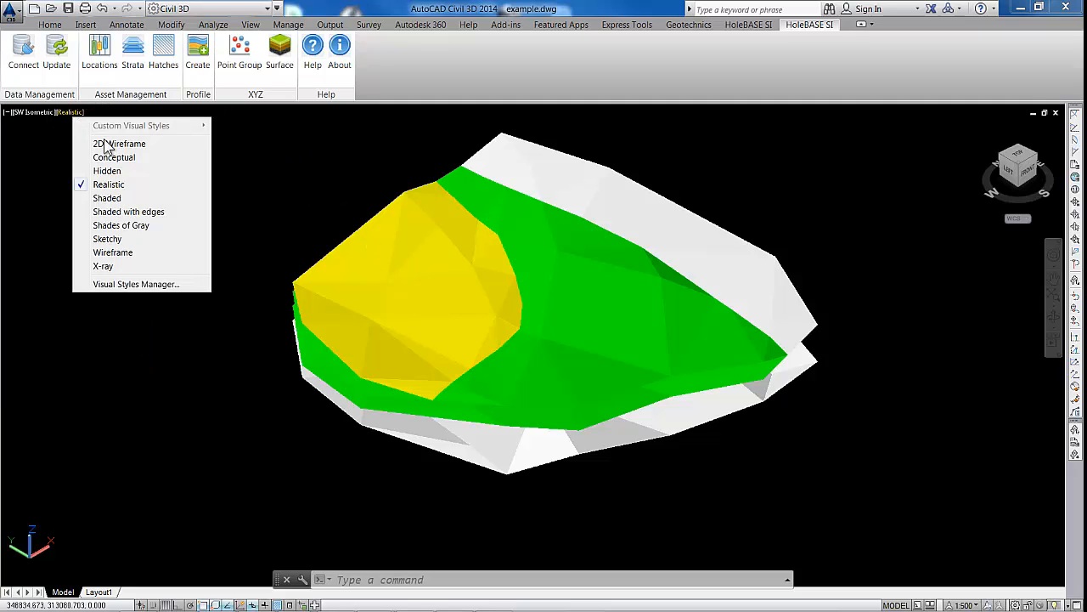
click(119, 143)
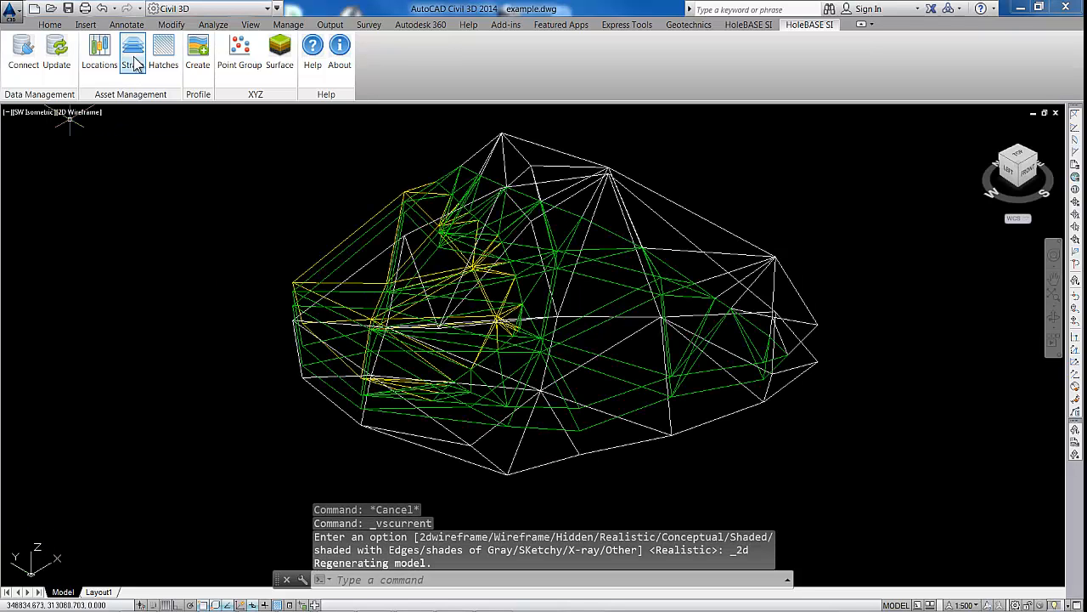
Tick ST Top in Strata Manager and extract the surface's triangles as separate objects.
click(133, 51)
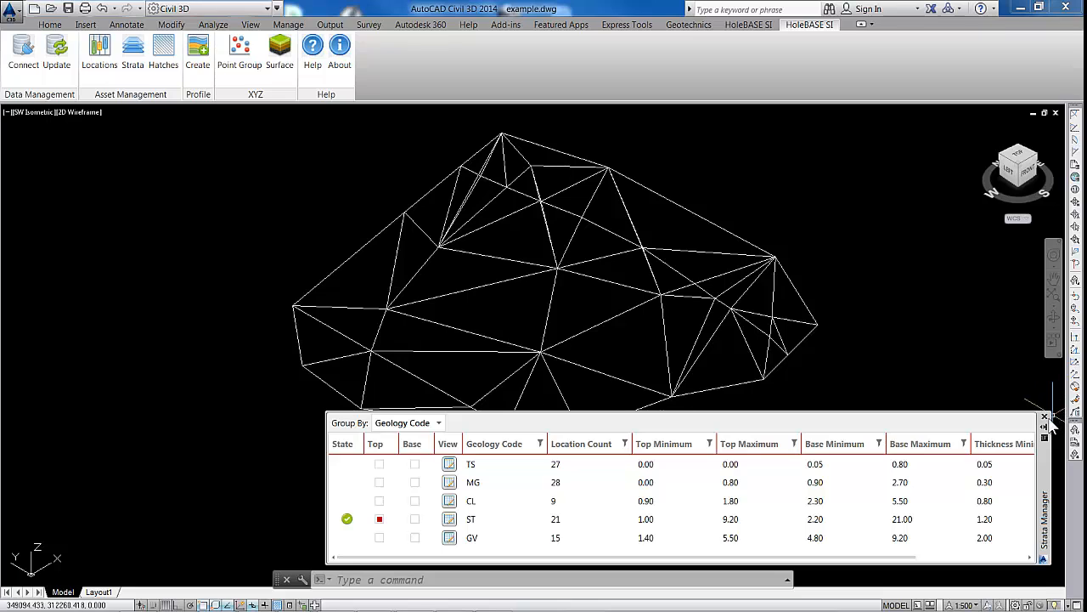
click(1043, 417)
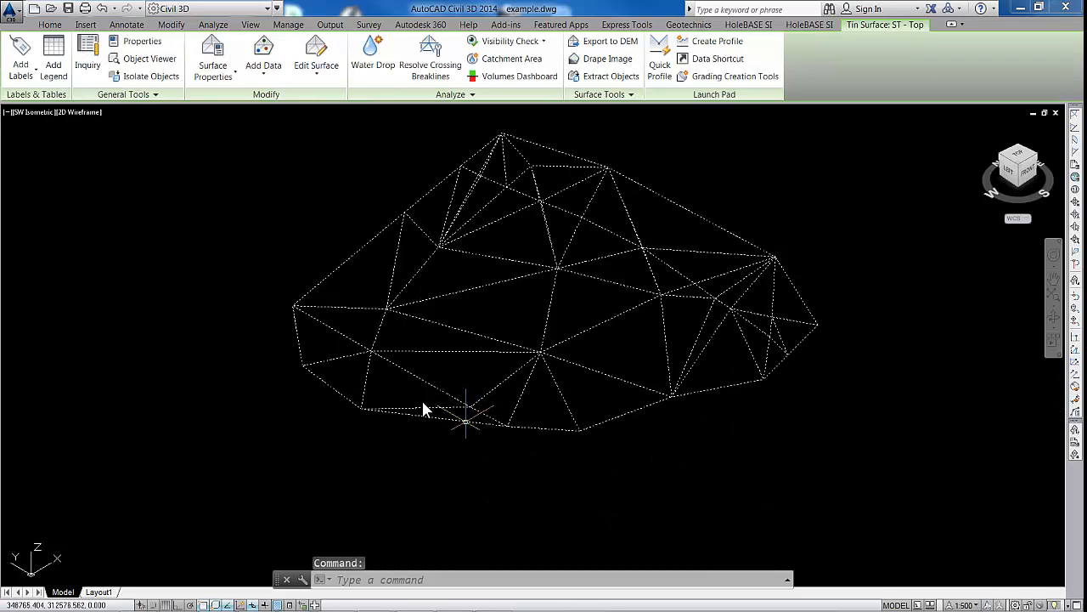
mouse_move(552, 134)
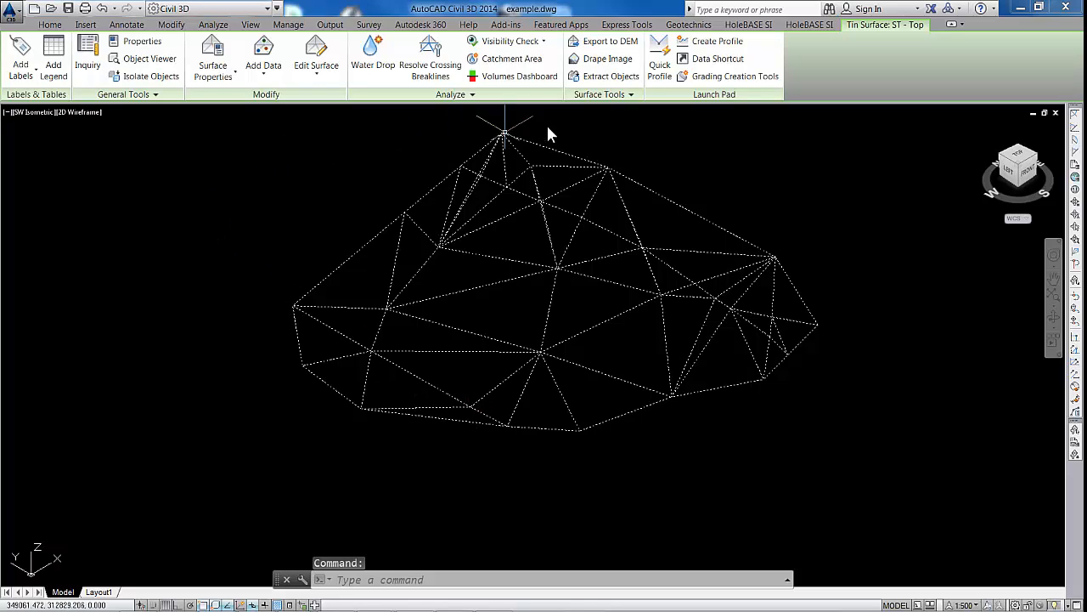
click(612, 75)
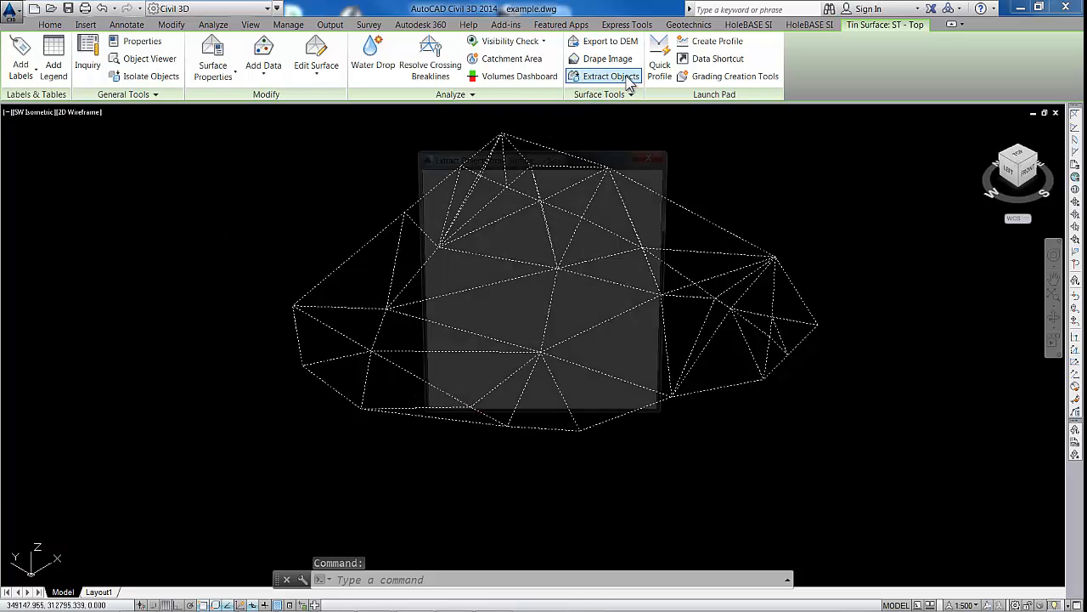
click(611, 75)
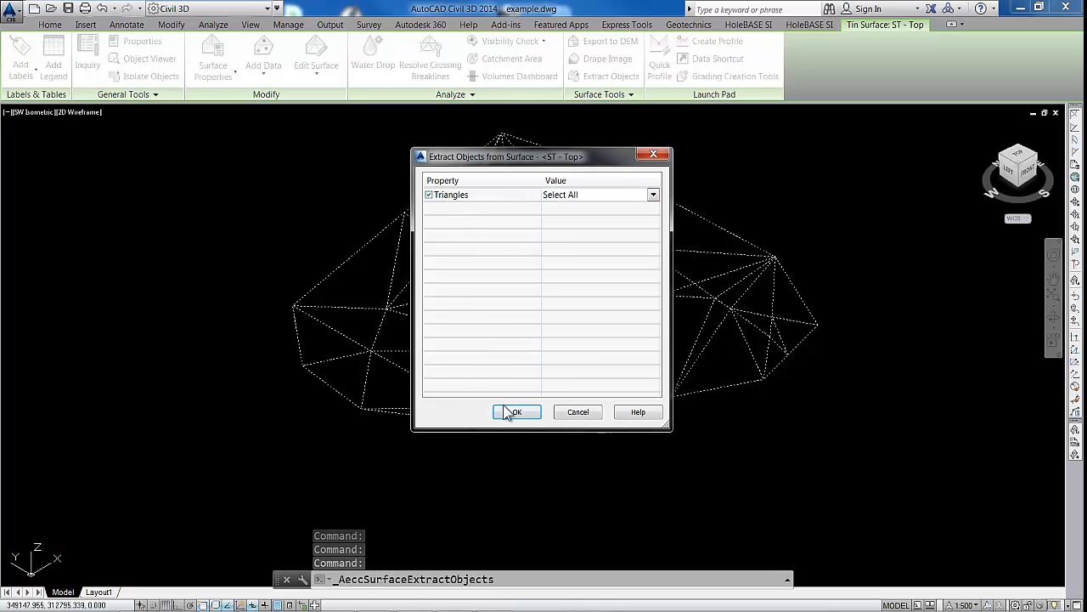
click(517, 412)
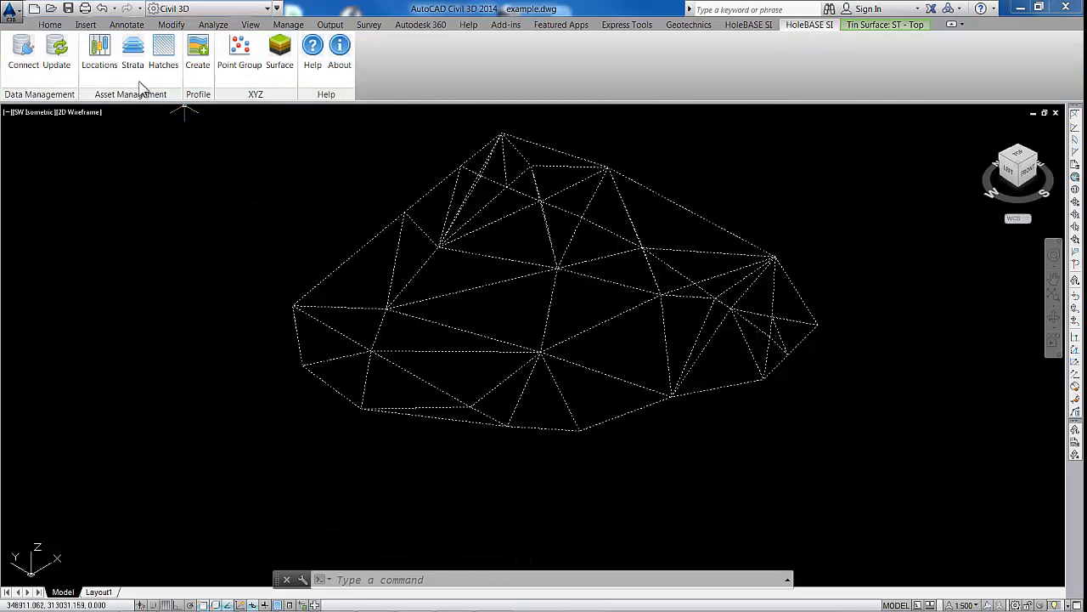
Untick ST Top in Strata Manager, leaving only the extracted triangles.
click(133, 48)
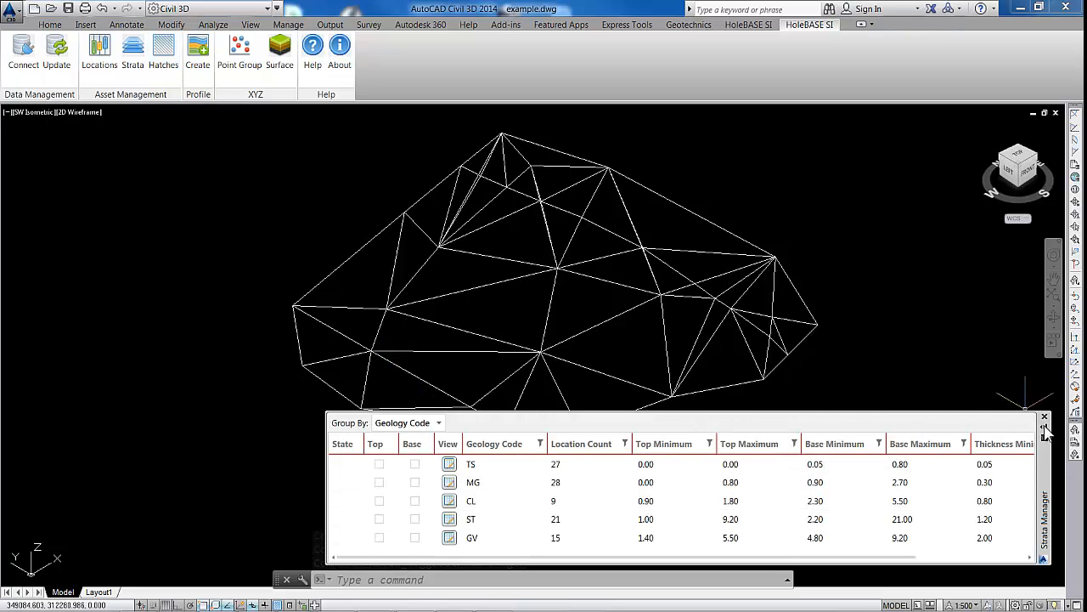
click(1045, 416)
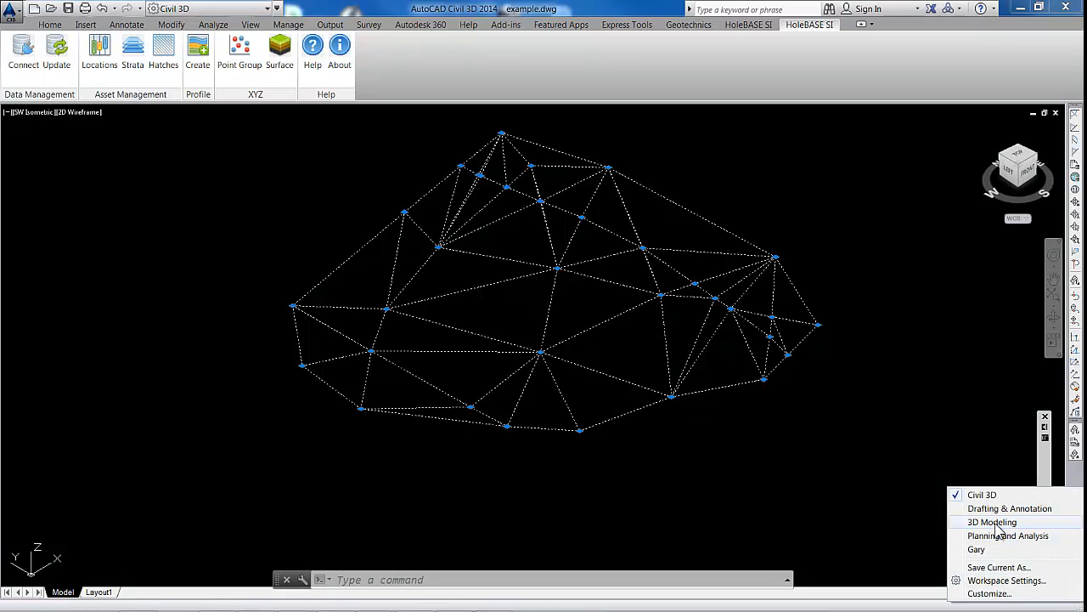
Switch to the 3D Modeling workspace and window-select all 54 triangles for Extrude.
click(992, 522)
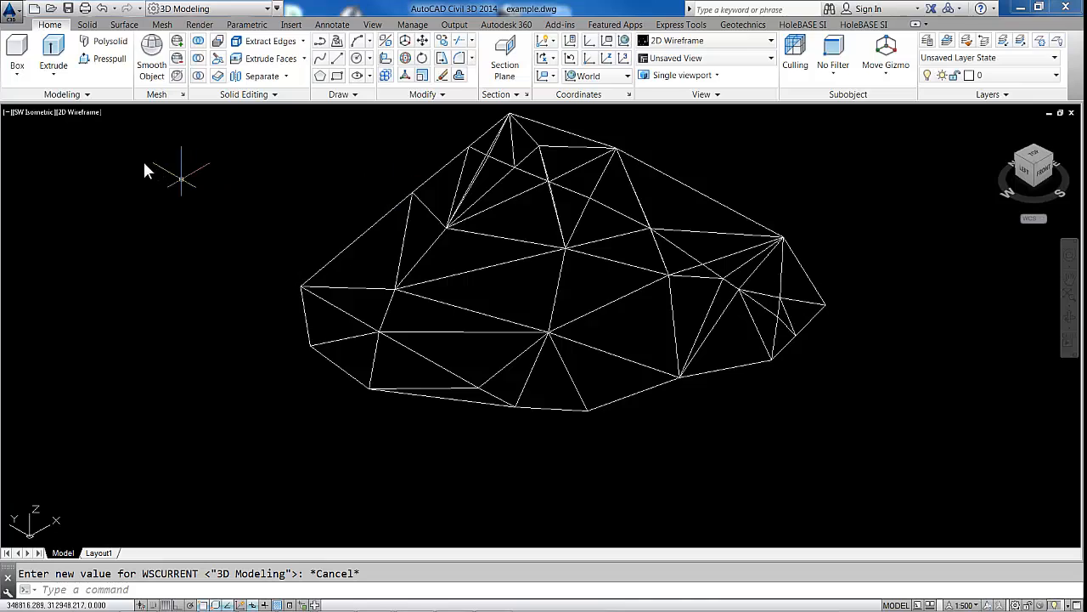
click(52, 47)
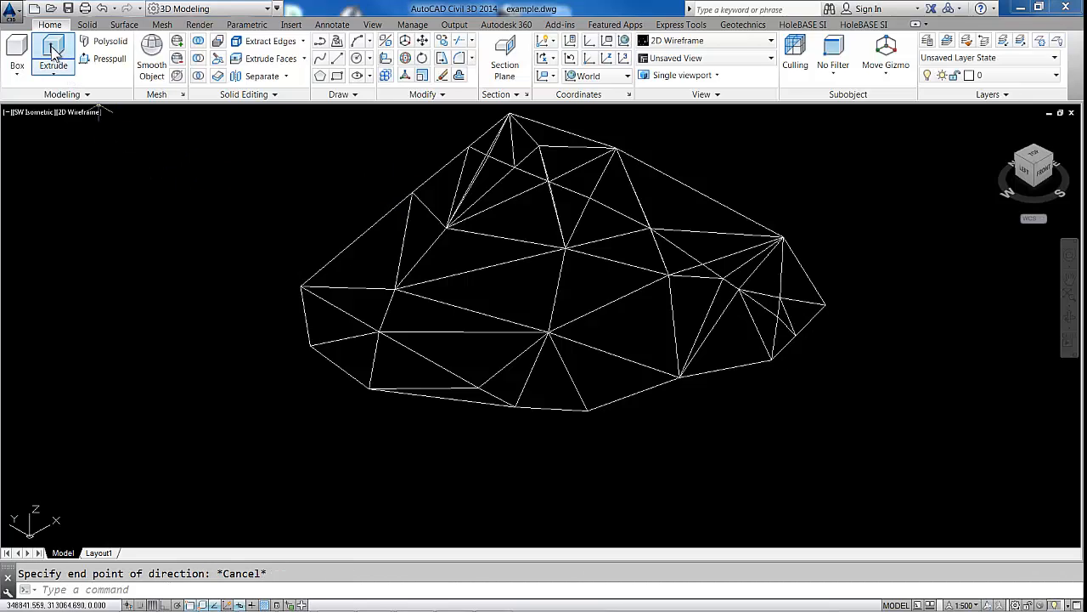
click(53, 59)
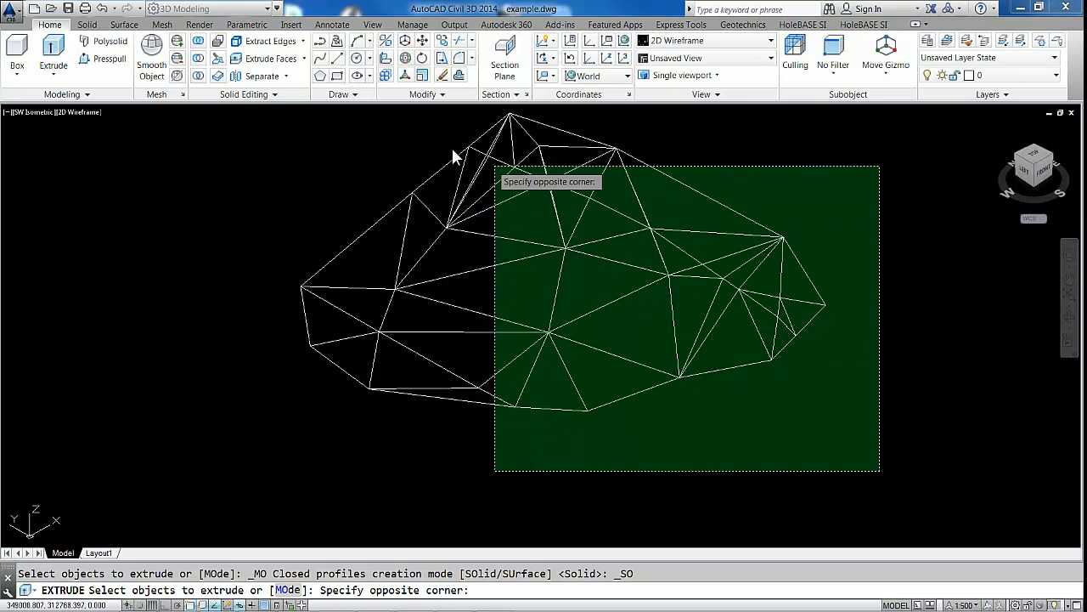
click(280, 145)
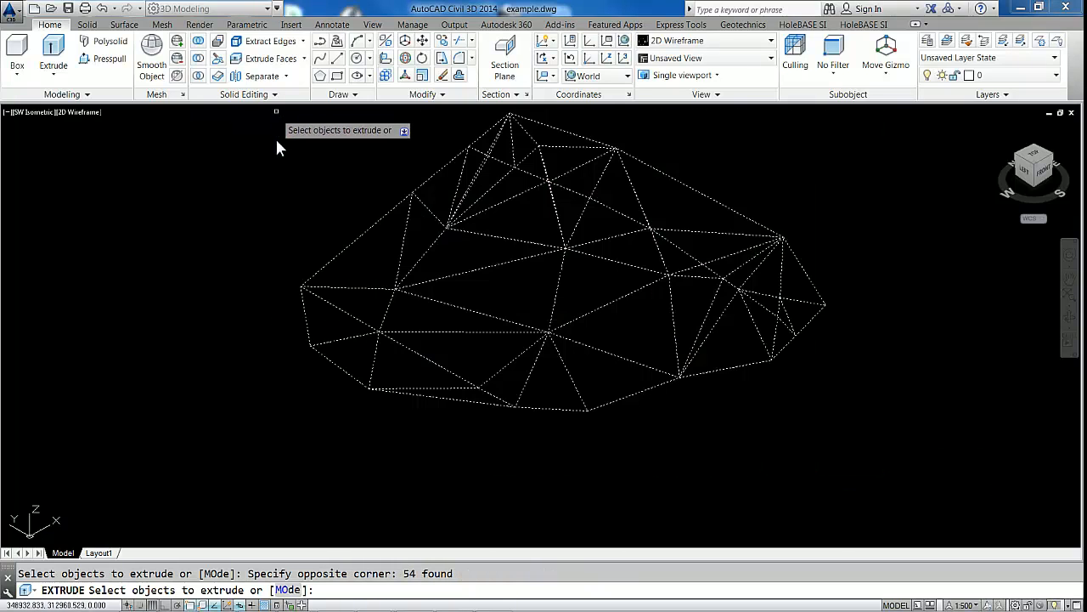
mouse_move(355, 265)
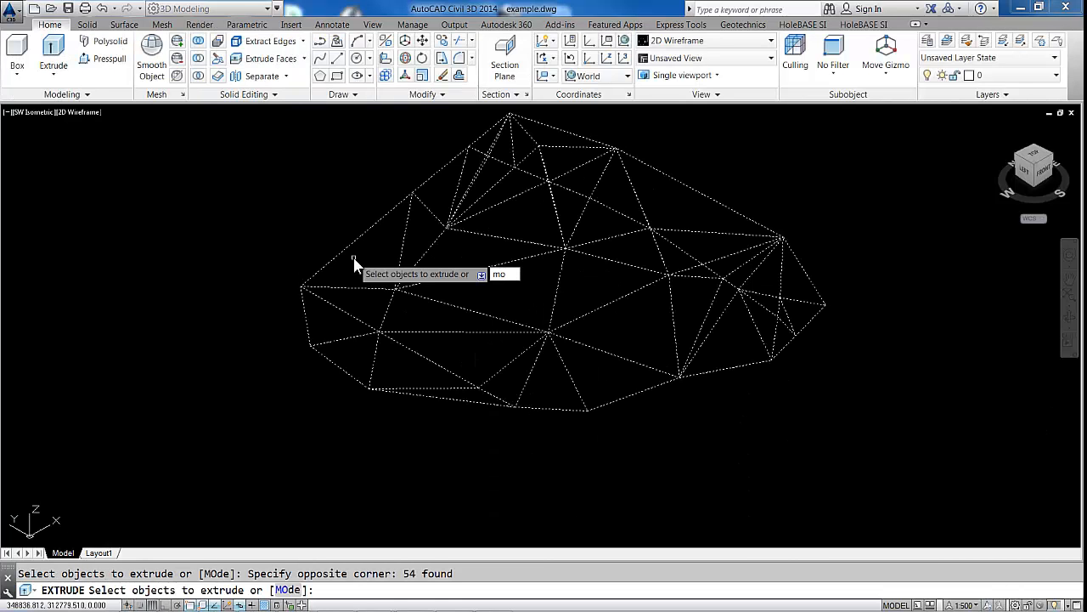
Extrude as Solid by Direction from 0,0,0 to 0,0,-100, forming blocks below the surface.
text(mo)
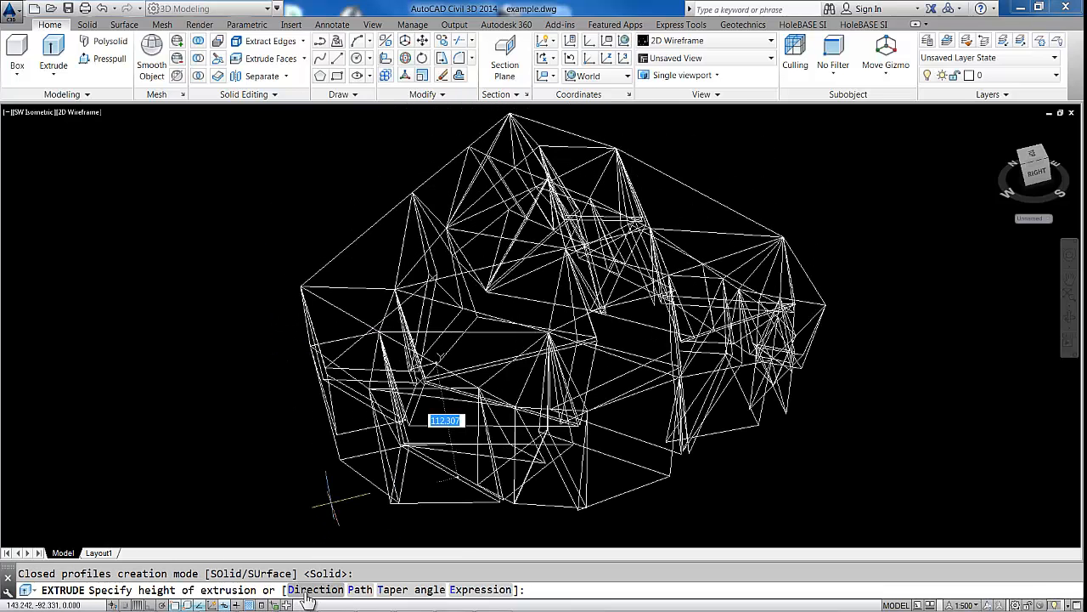
text(D)
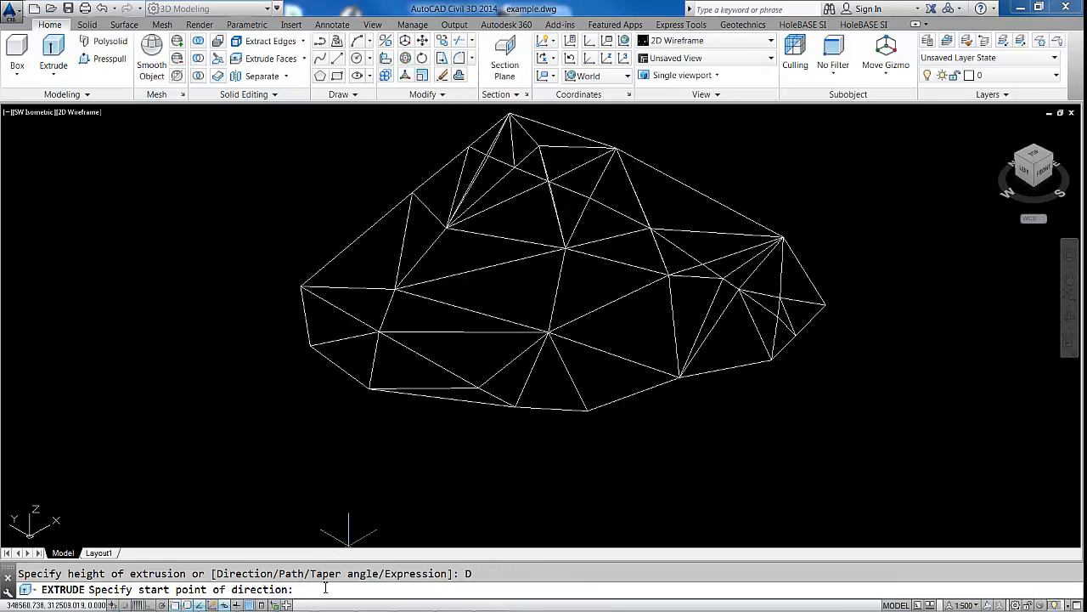
text(0)
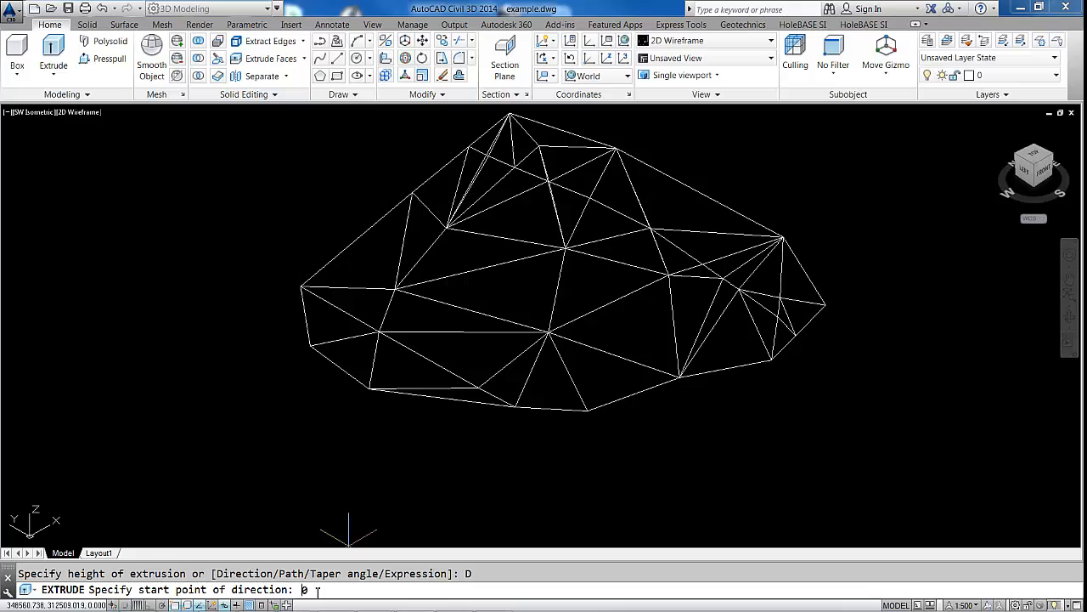
text(,0,0)
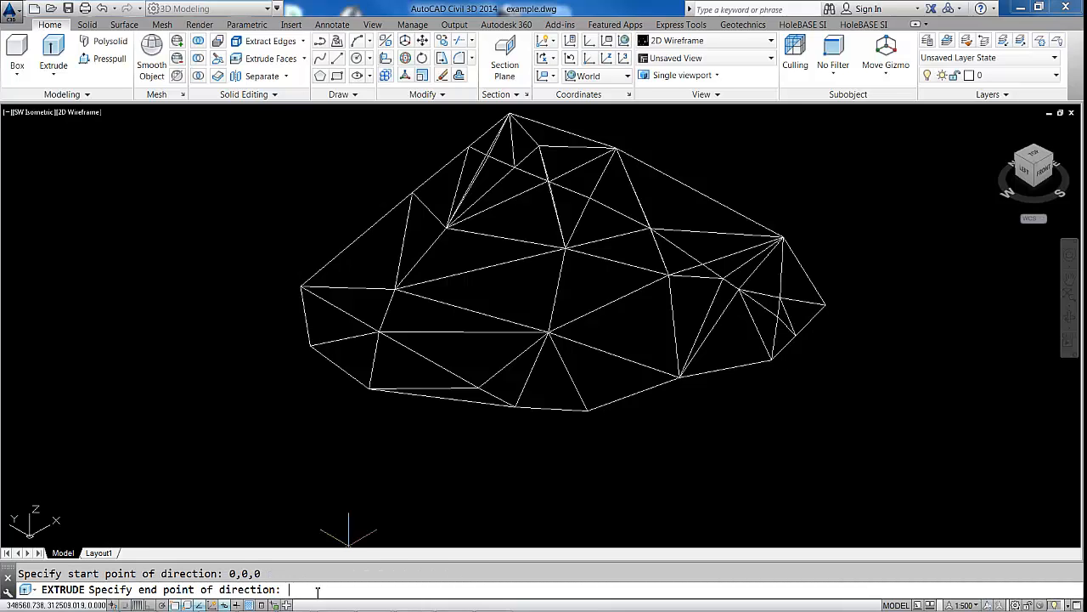
text(0,0,)
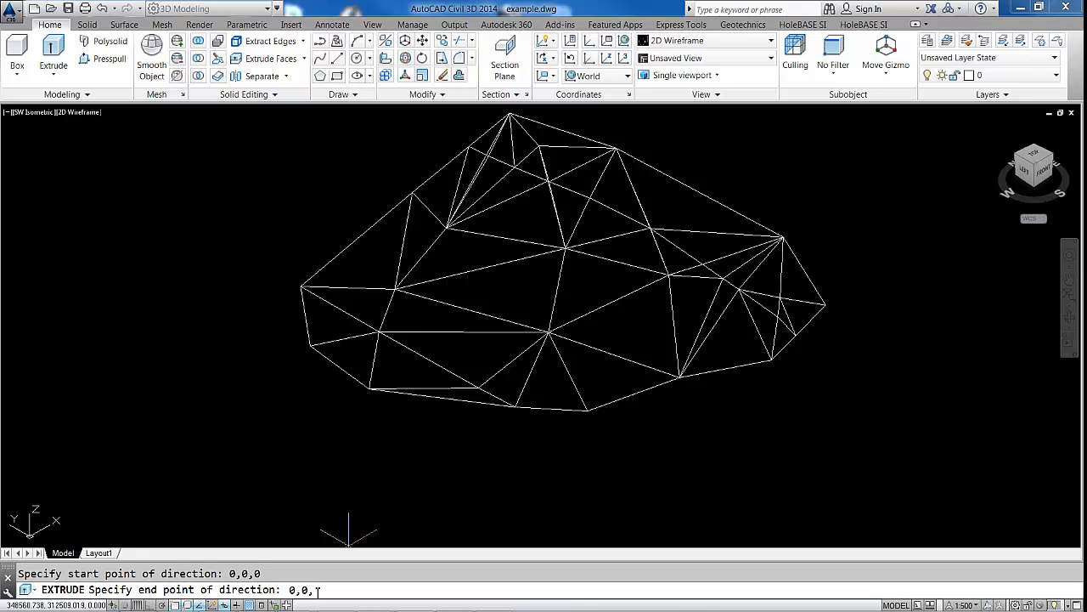
text(-10)
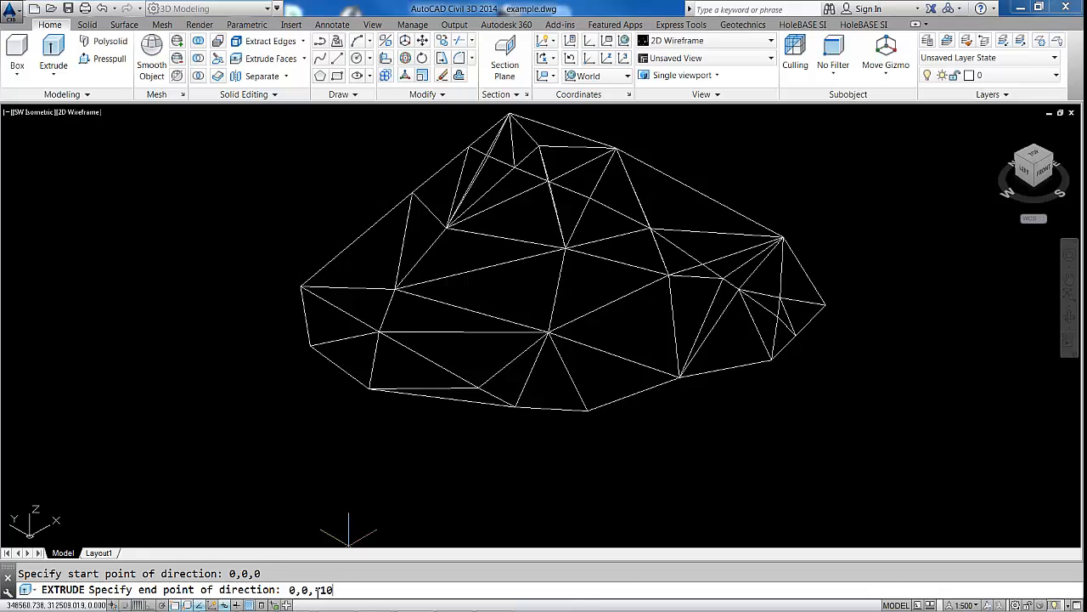
text(0)
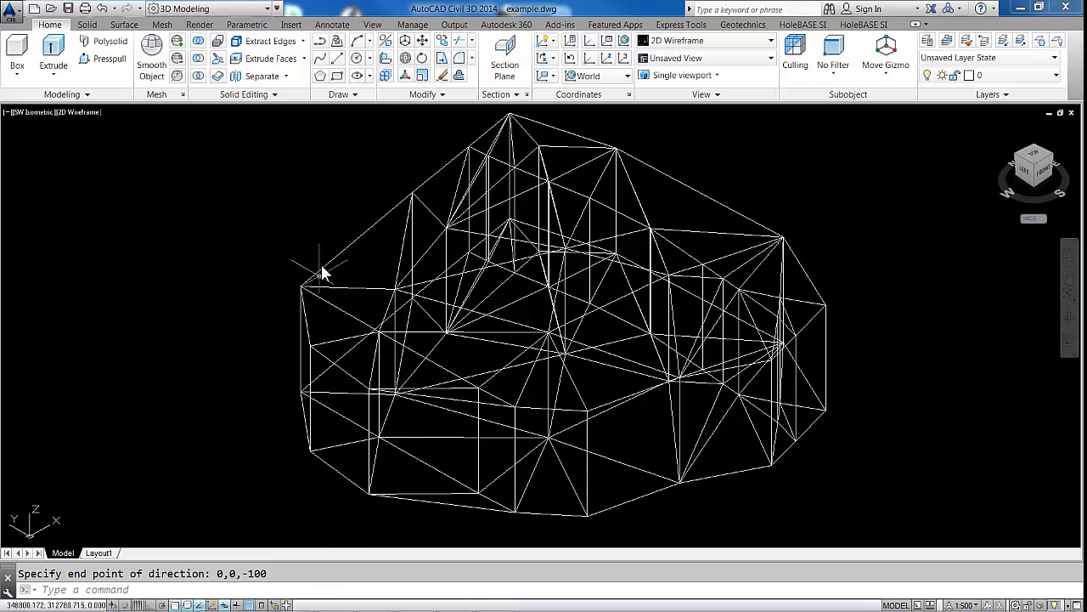
click(331, 263)
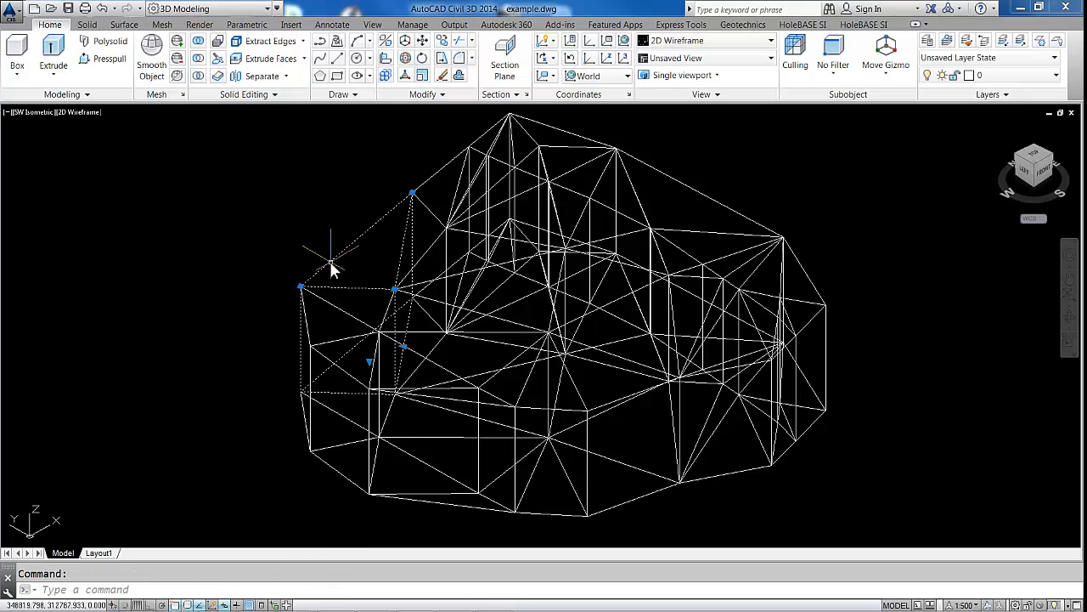
mouse_move(445, 399)
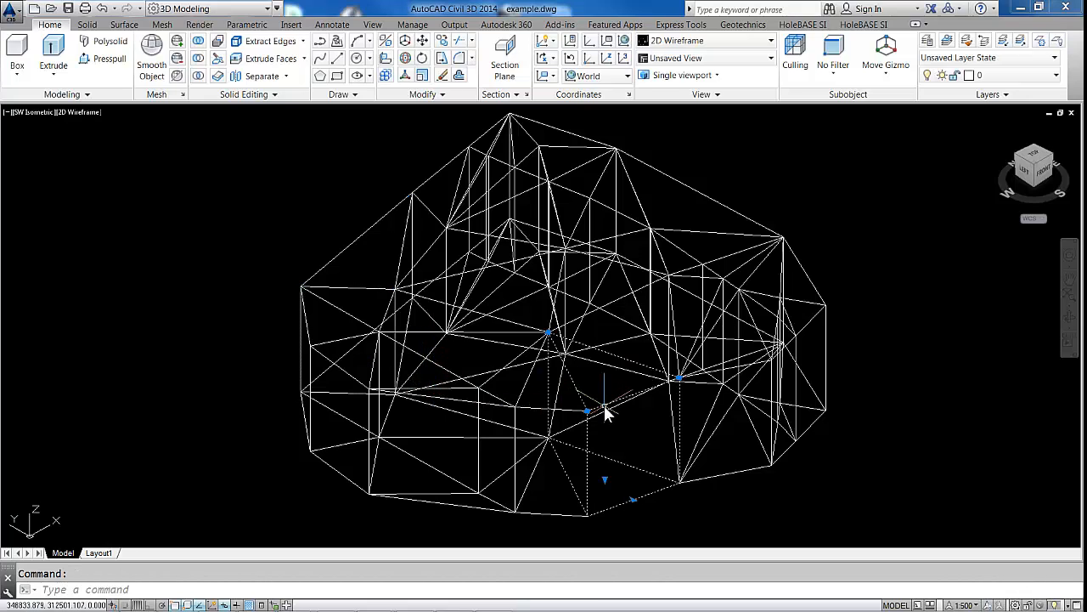
key(Escape)
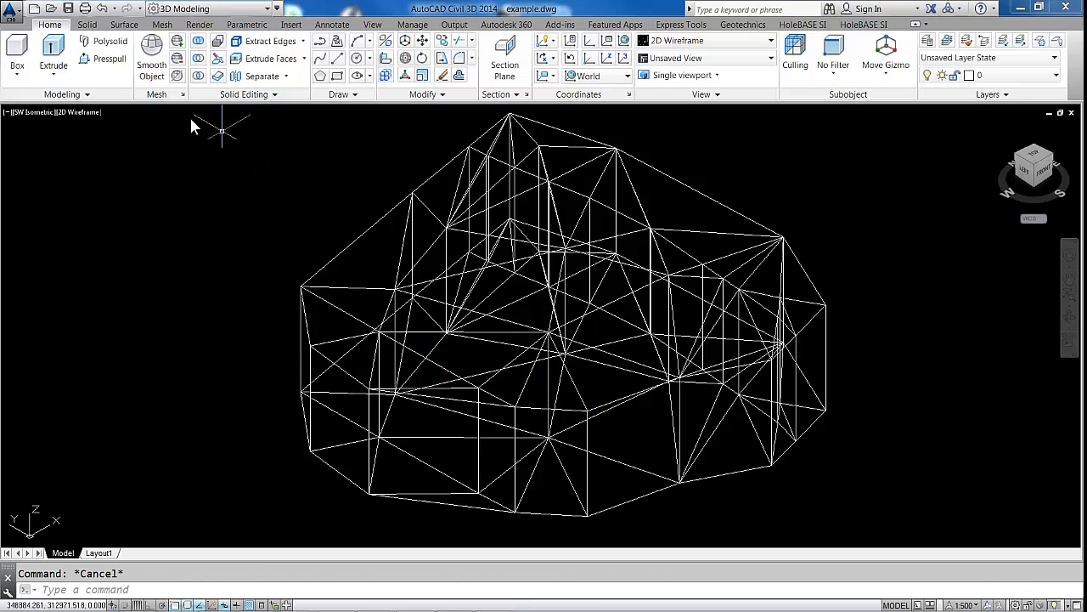
Union the extruded blocks into one solid from the Solid tab, then return to HoleBASE SI.
click(87, 23)
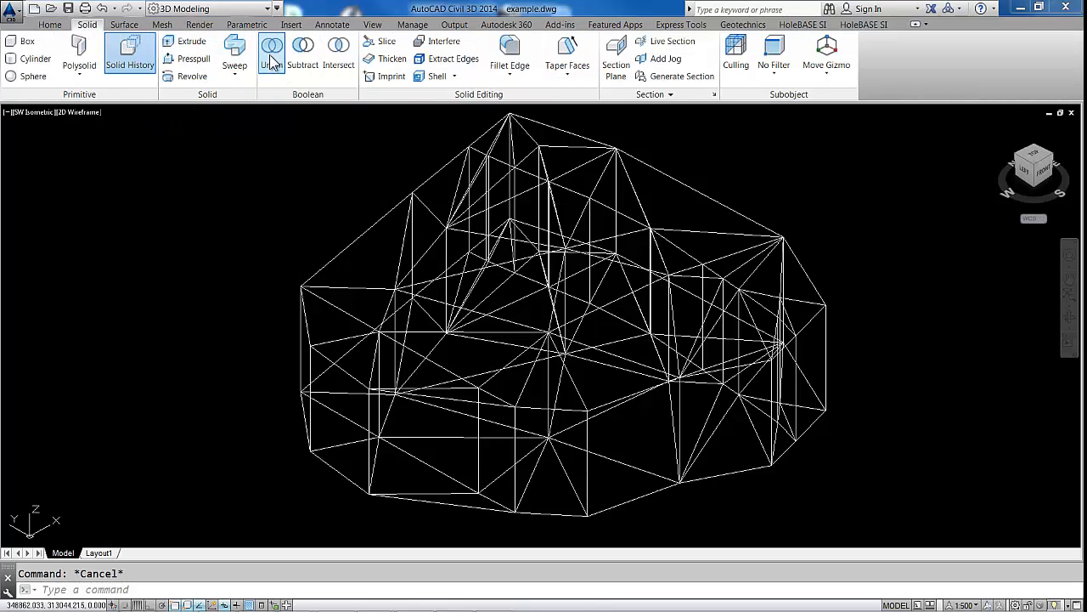
click(271, 48)
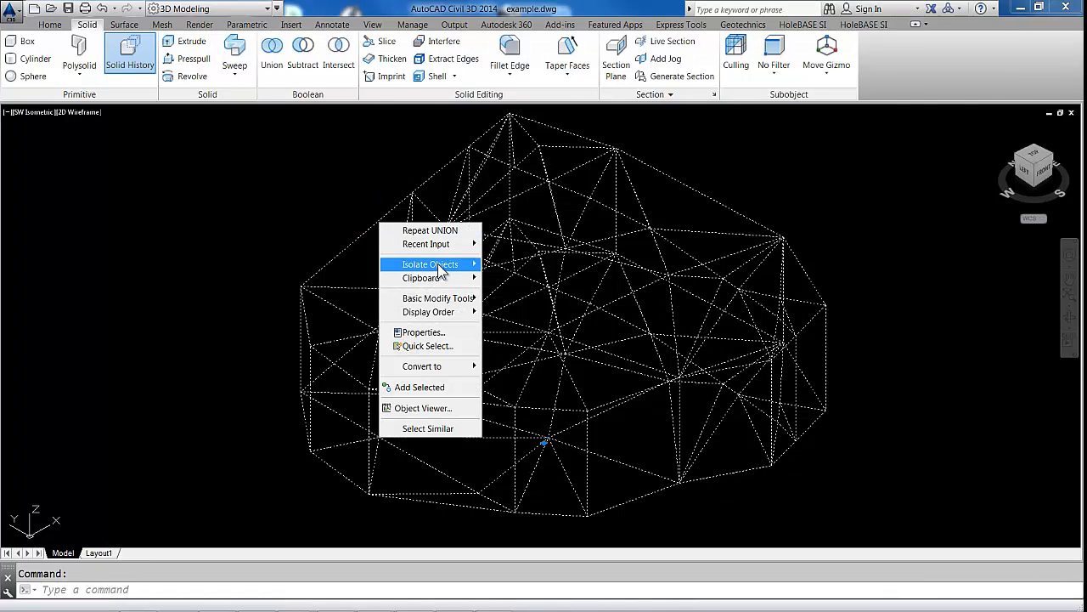
mouse_move(430, 265)
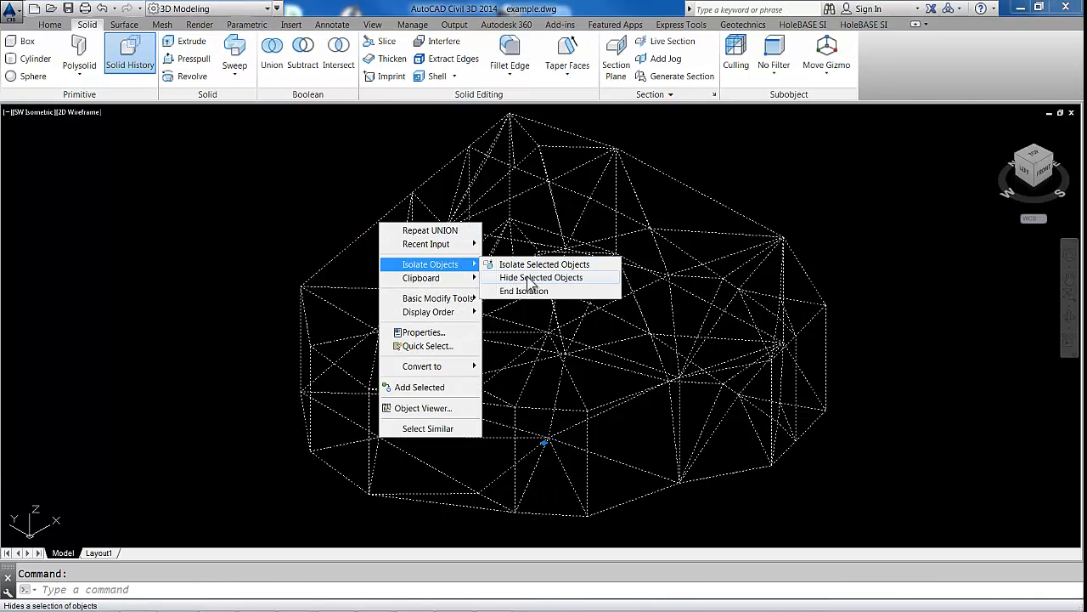
click(542, 276)
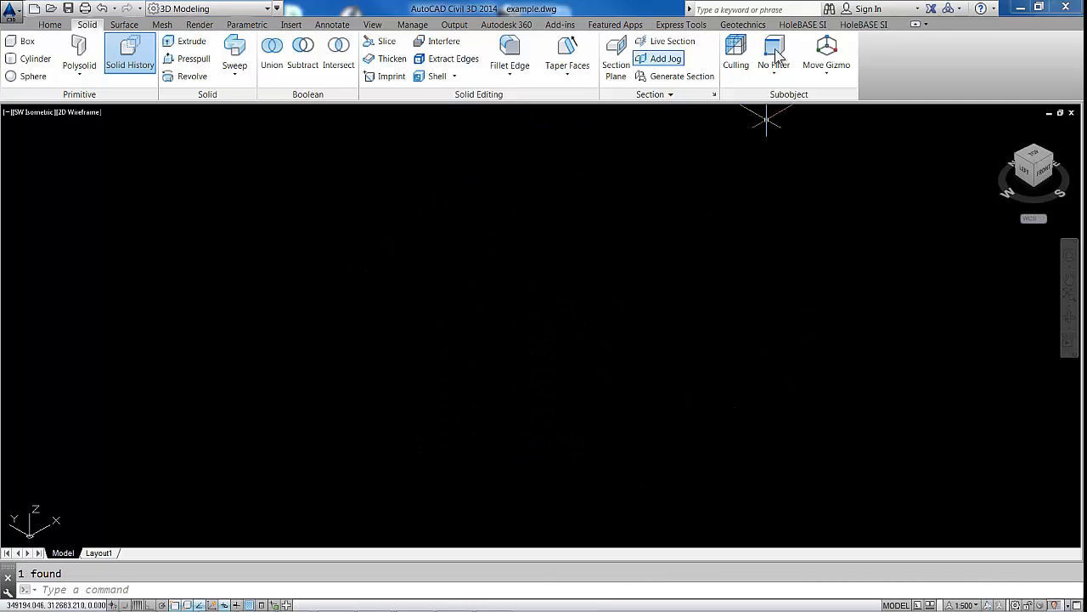
click(863, 24)
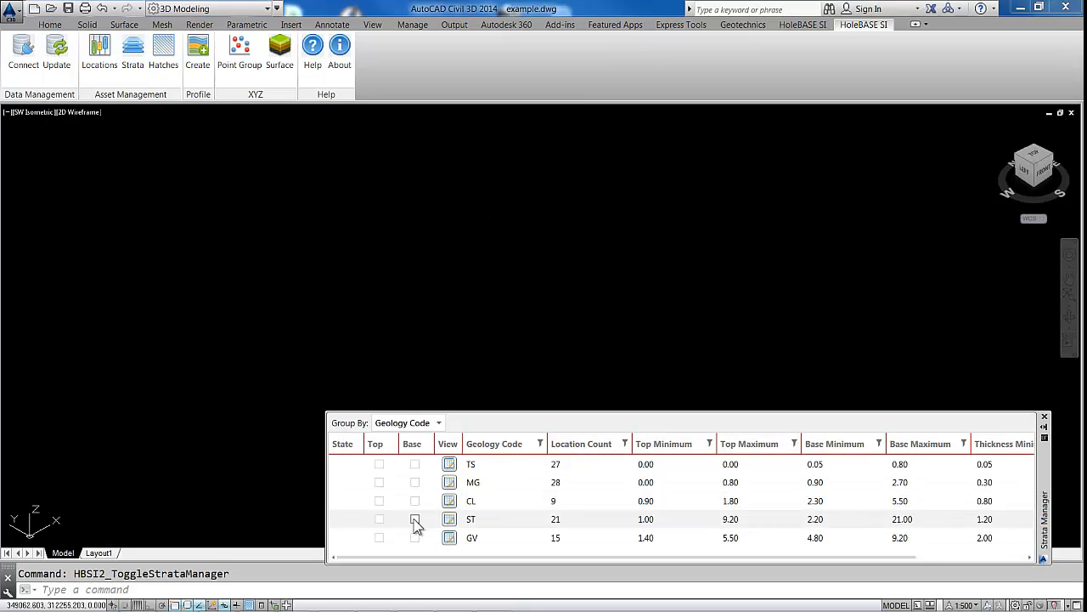
Show ST Base, extract all its triangles as objects, then switch the surface off again.
click(415, 518)
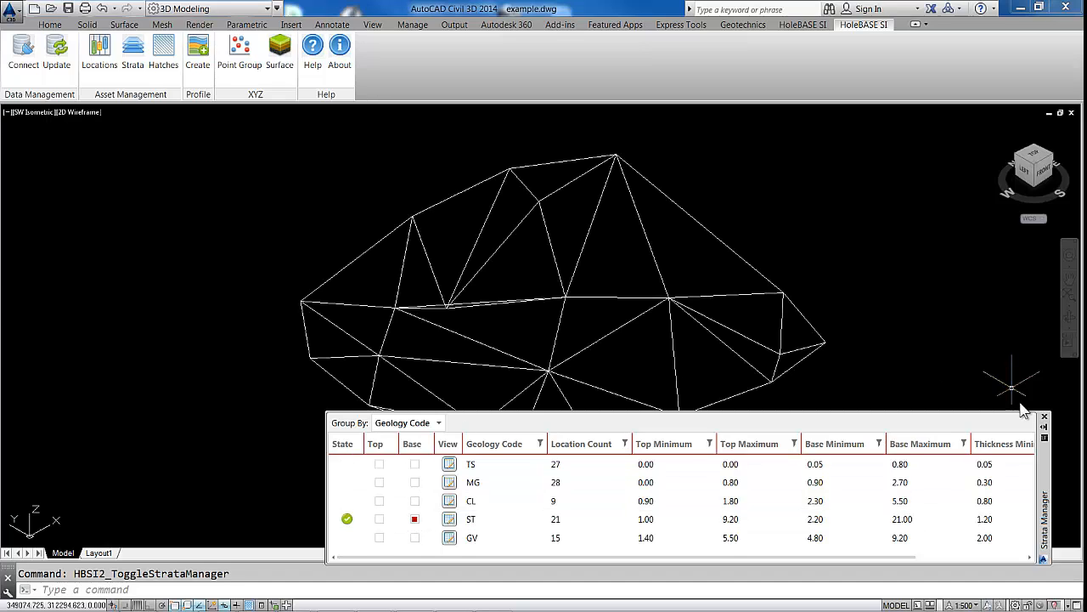
click(1045, 416)
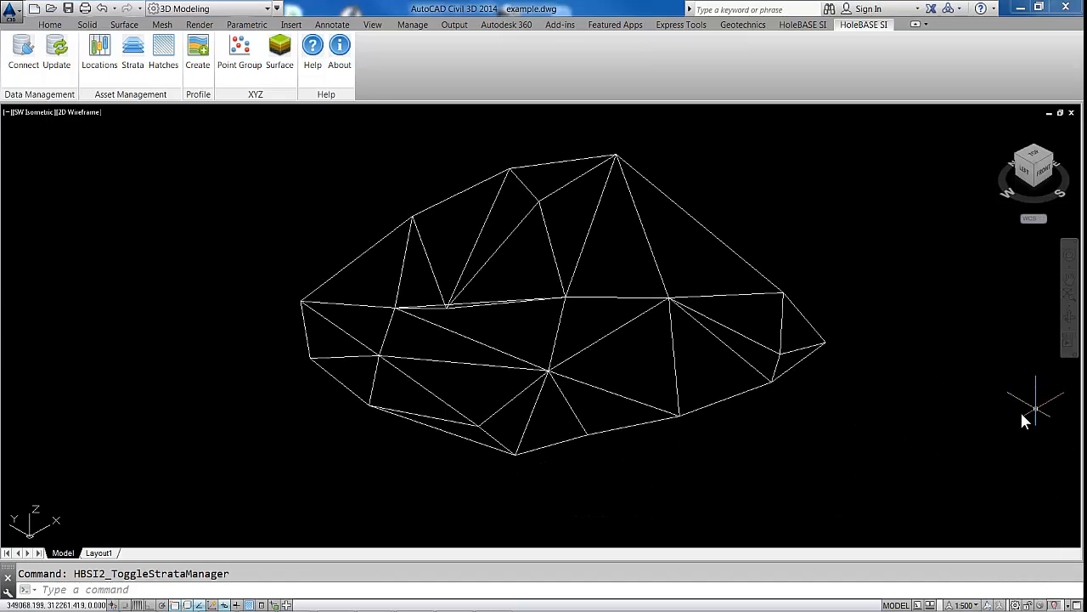
mouse_move(384, 241)
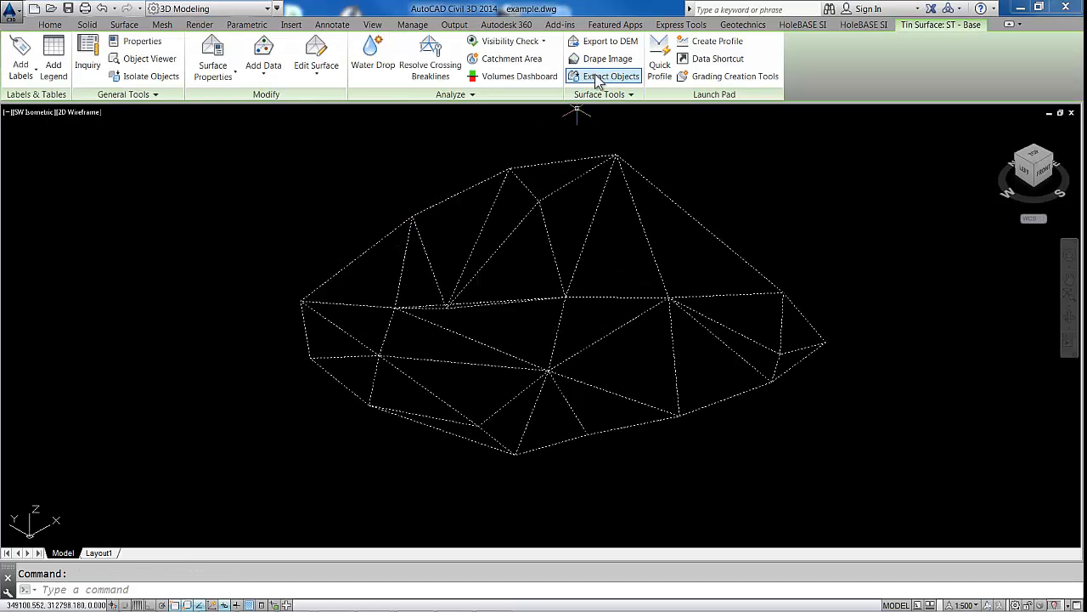
click(612, 74)
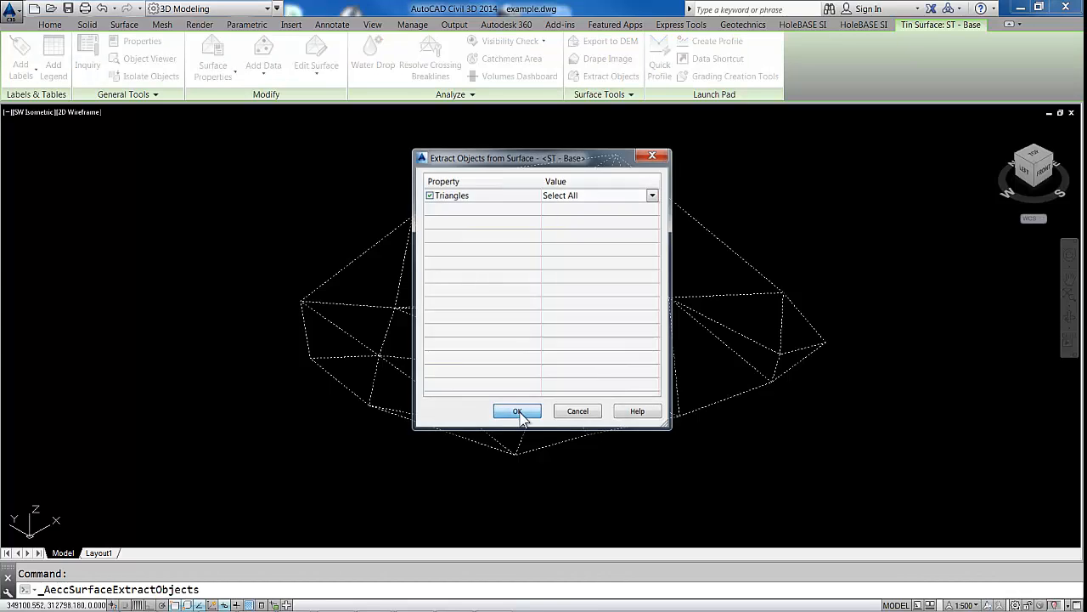
click(516, 410)
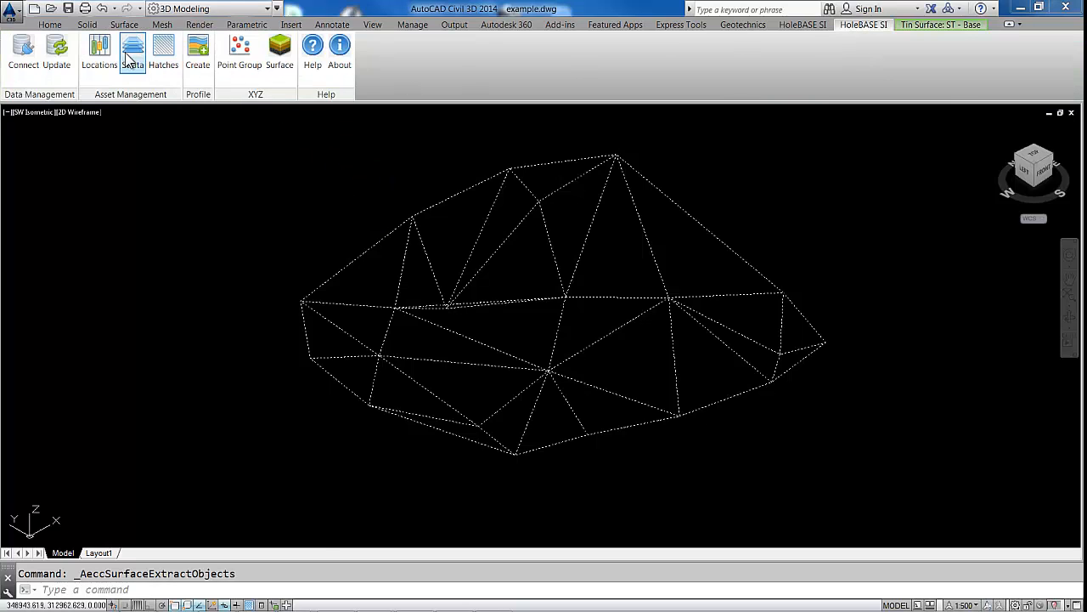
click(133, 51)
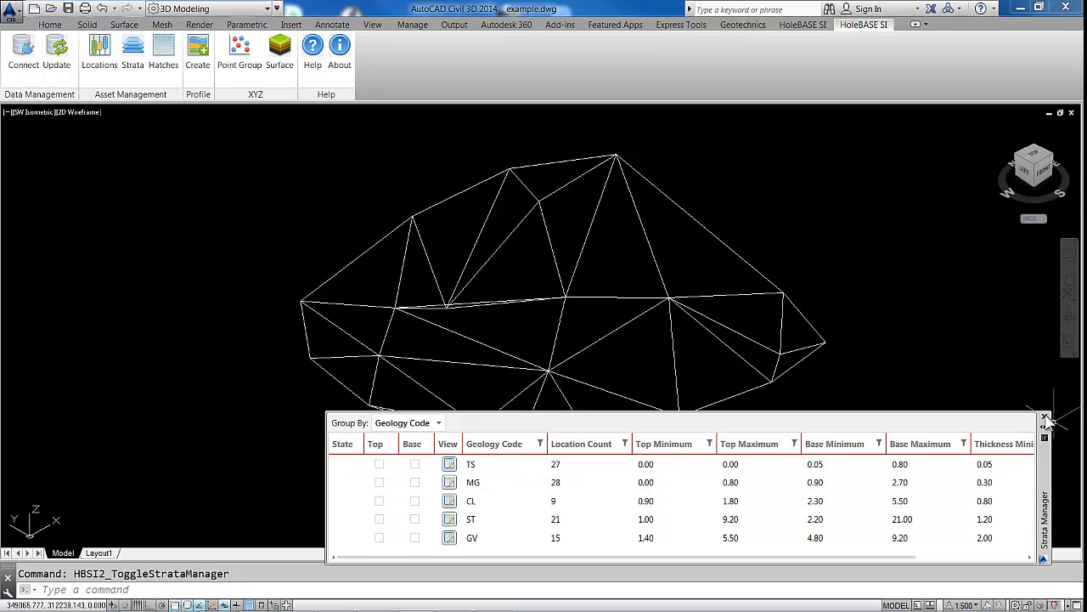
click(1044, 418)
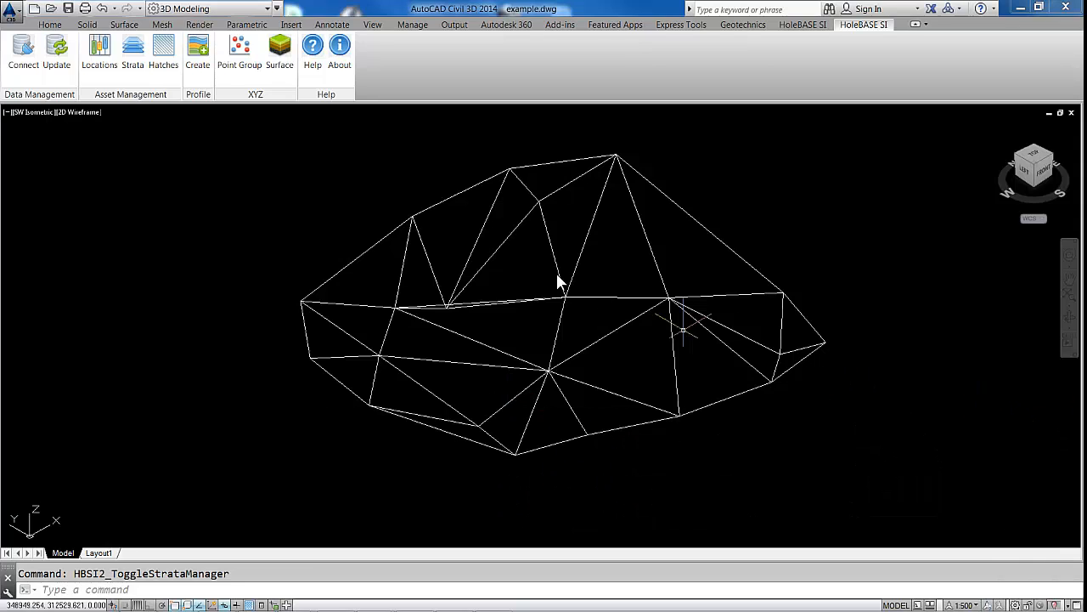
mouse_move(236, 161)
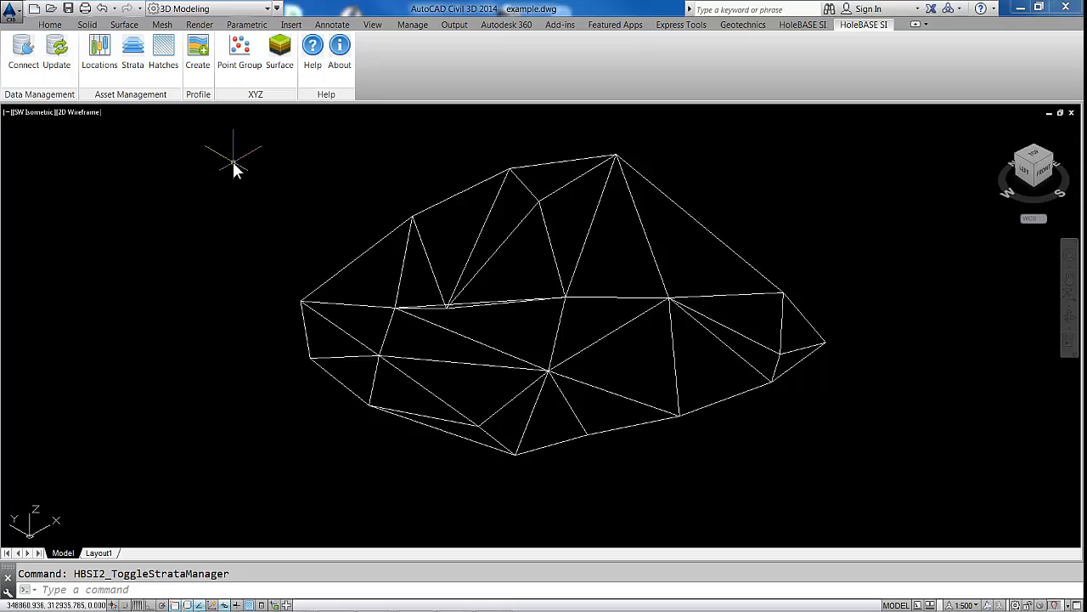
mouse_move(360, 261)
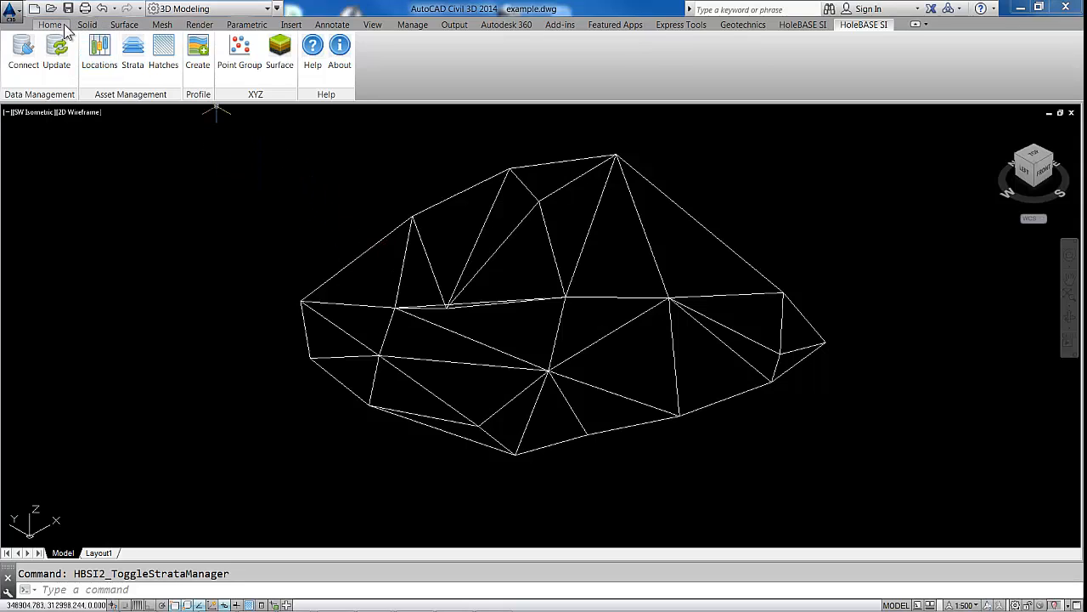
Extrude the 28 base triangles by Direction from 0,0 to 0,0,-100 into solids.
click(87, 23)
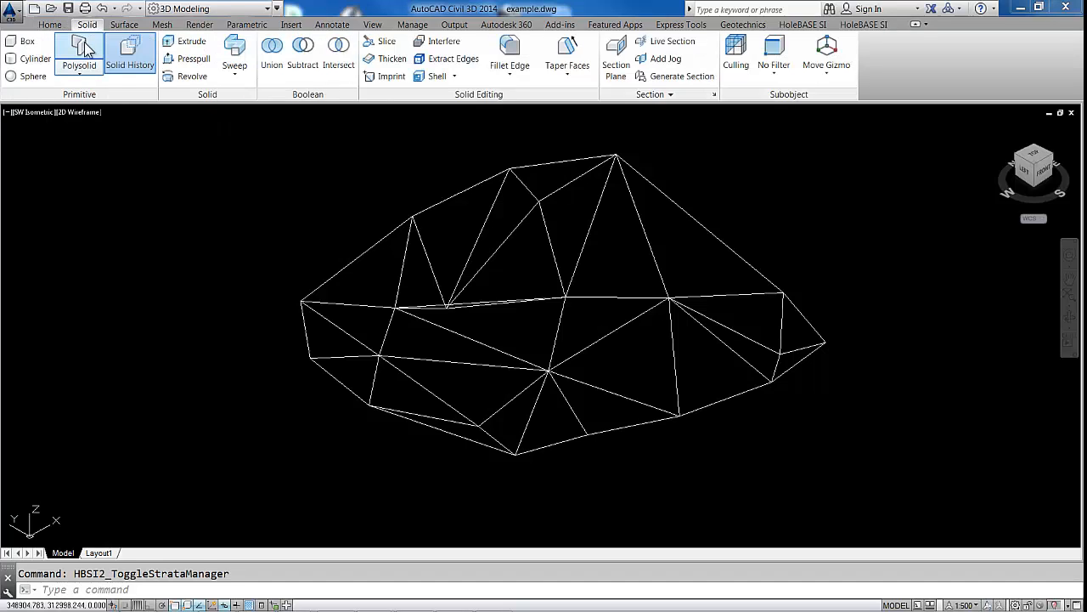
click(50, 24)
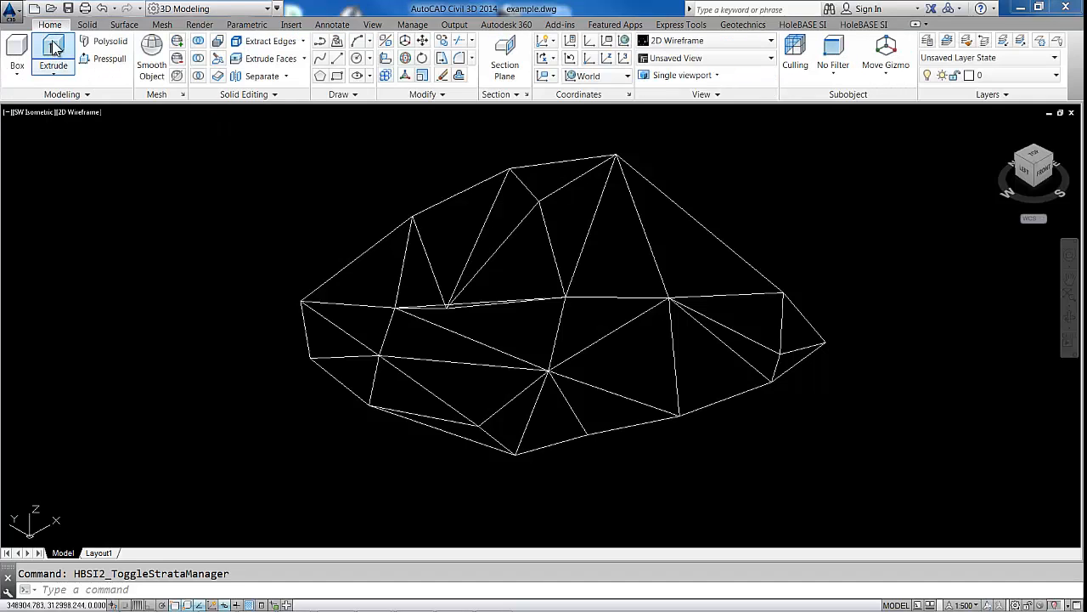
click(53, 53)
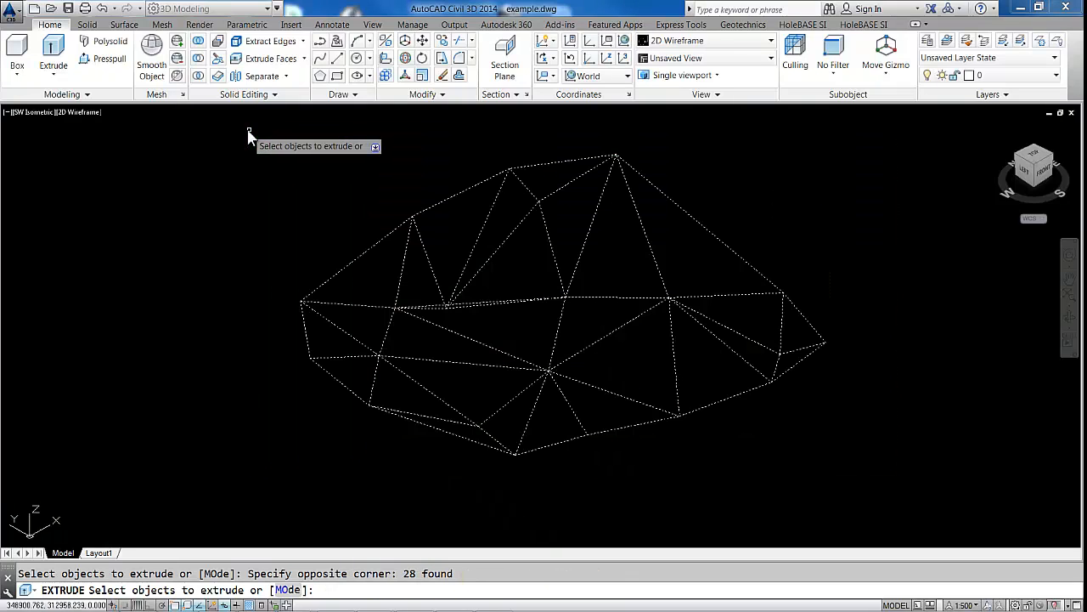
mouse_move(282, 191)
text(0)
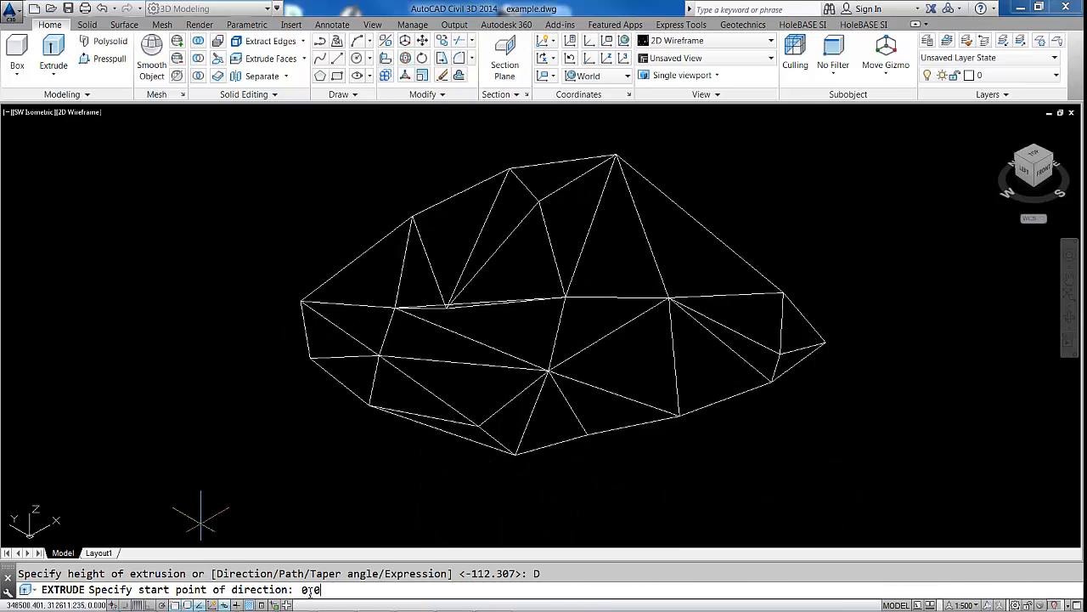
text(,0)
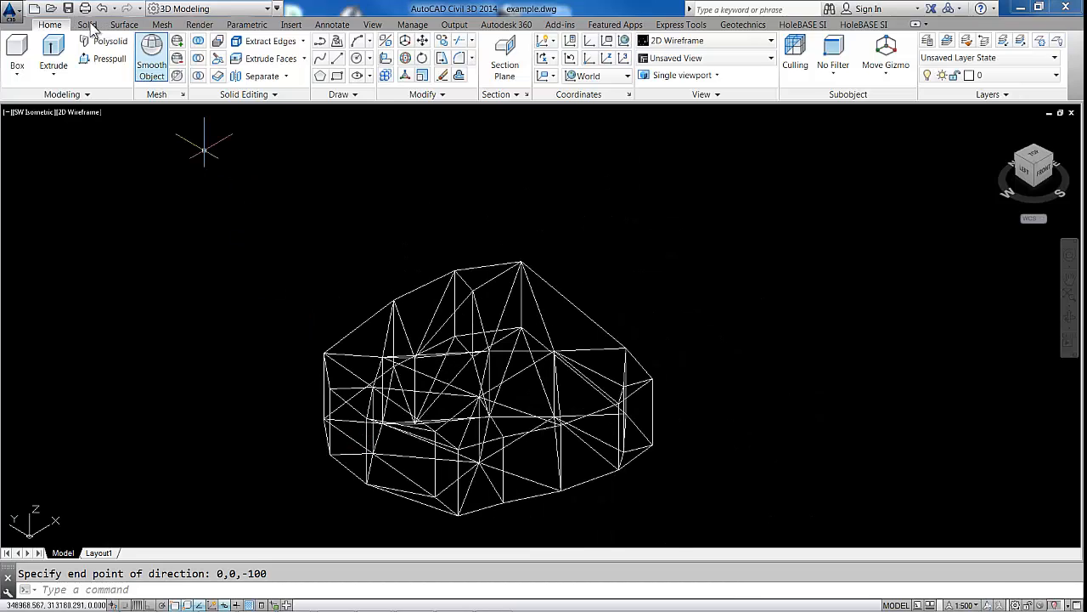
click(87, 24)
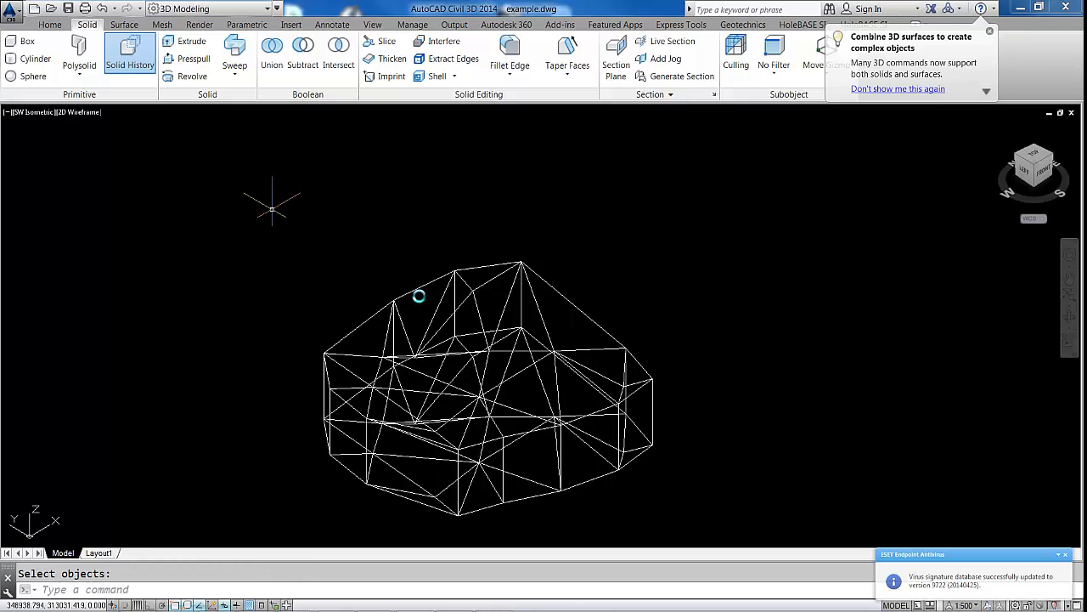
Isolate the extruded solids and start Subtract, picking the solid to subtract from.
right_click(418, 295)
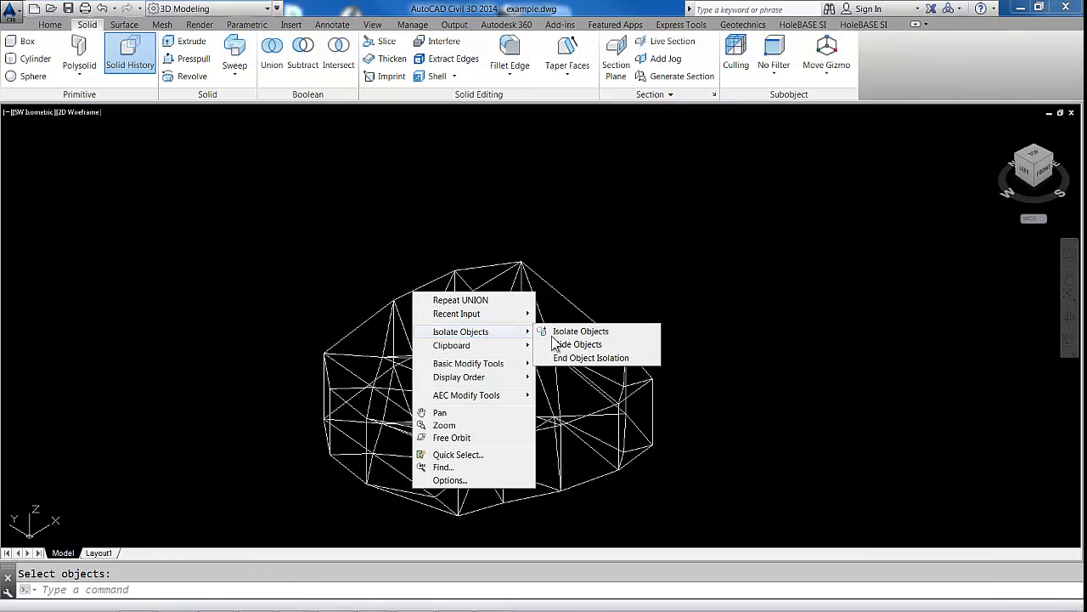
click(591, 357)
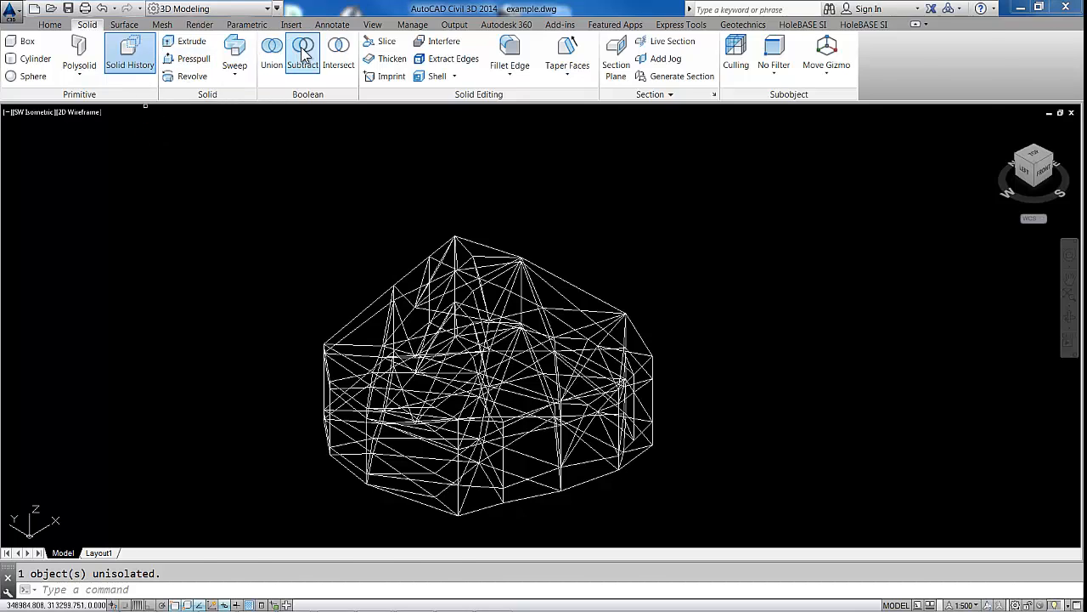
click(303, 51)
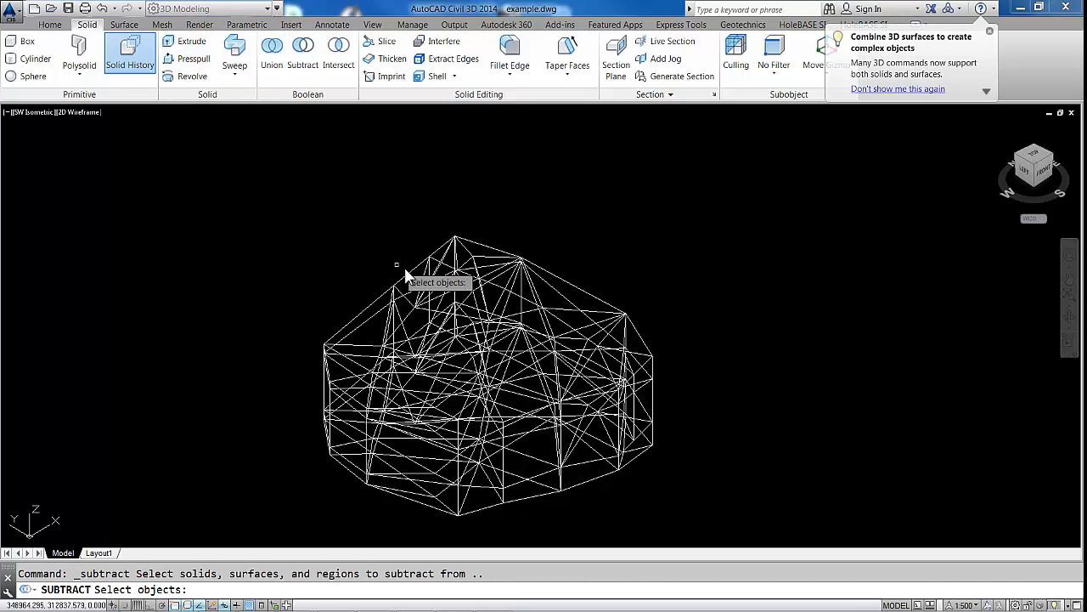
click(394, 280)
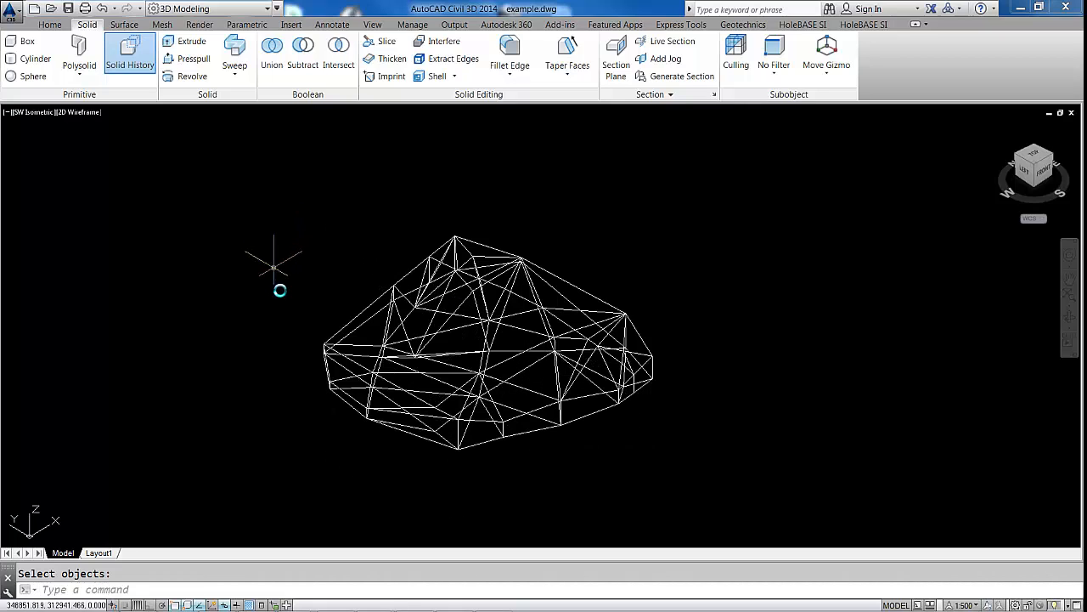
mouse_move(110, 119)
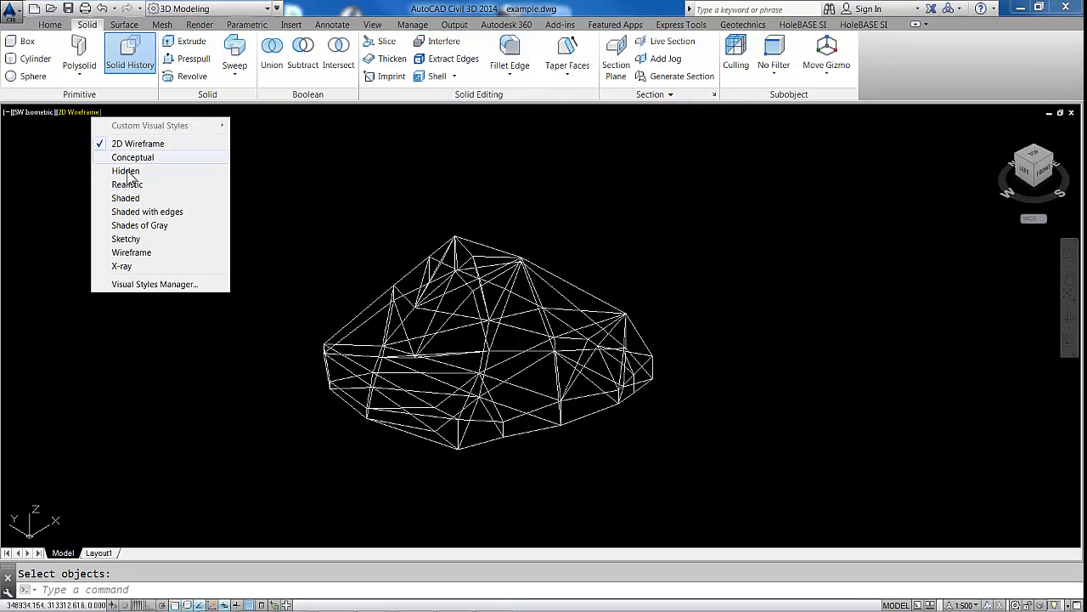
Shade the trimmed solid with the Realistic visual style and reopen Strata Manager.
click(127, 184)
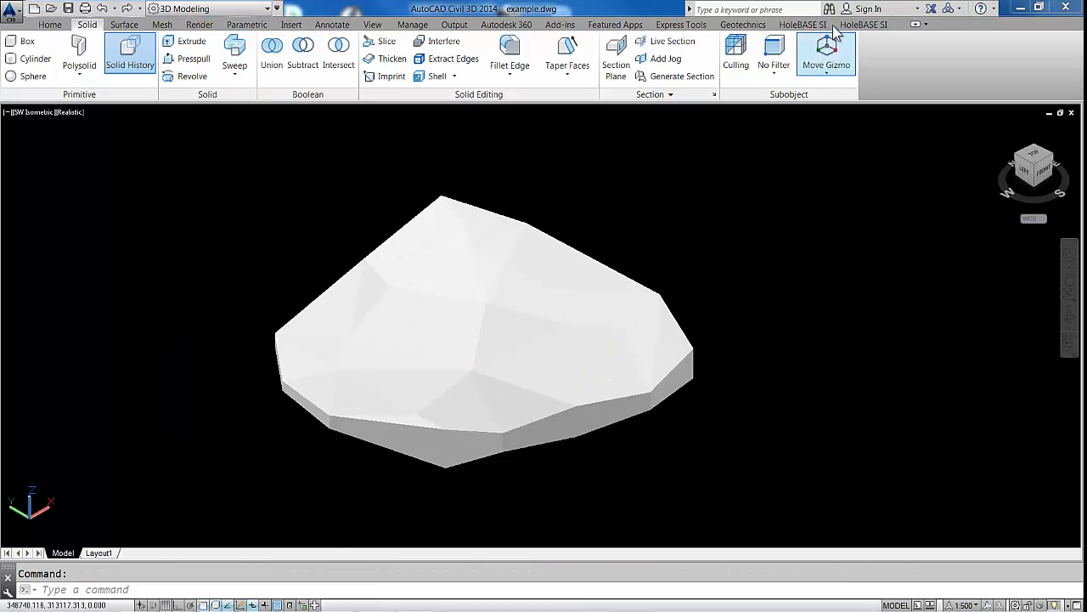
click(863, 24)
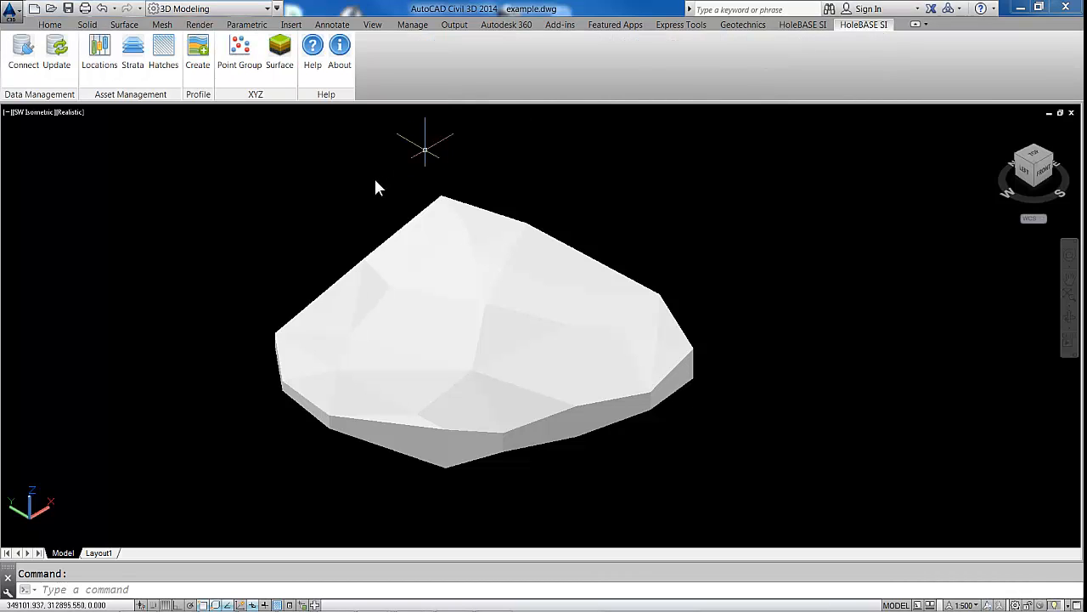
click(132, 51)
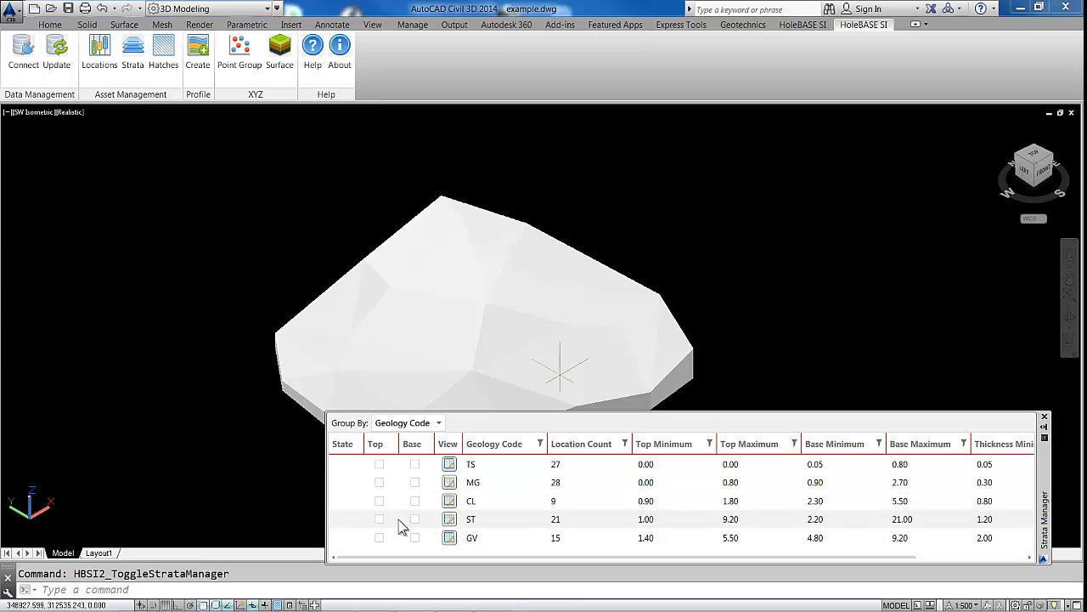
Tick GV Top in Strata Manager and hide the white solid via Isolate Objects.
click(379, 537)
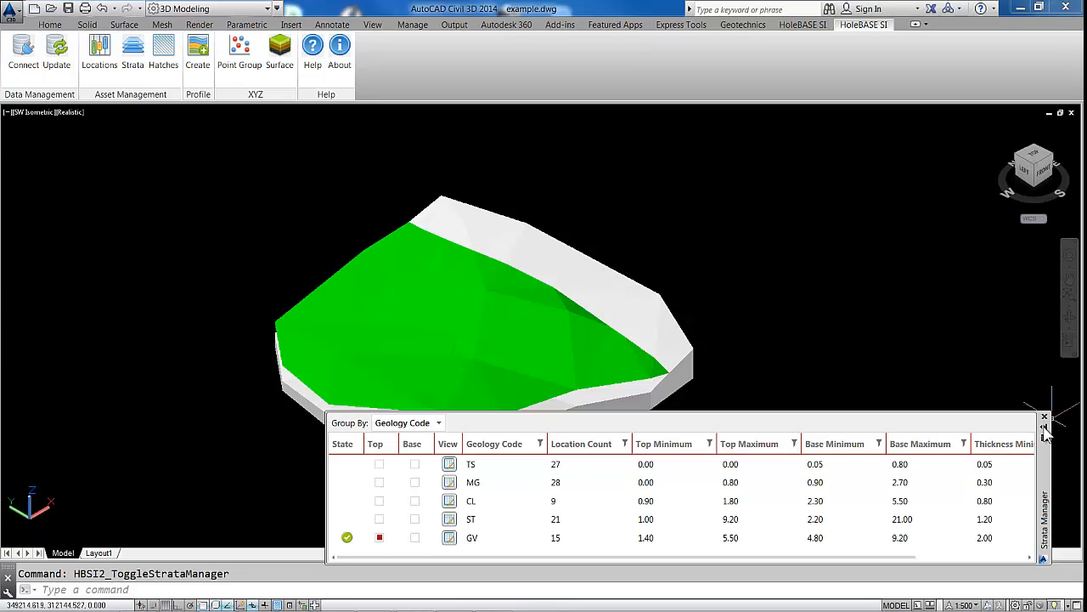
click(1045, 416)
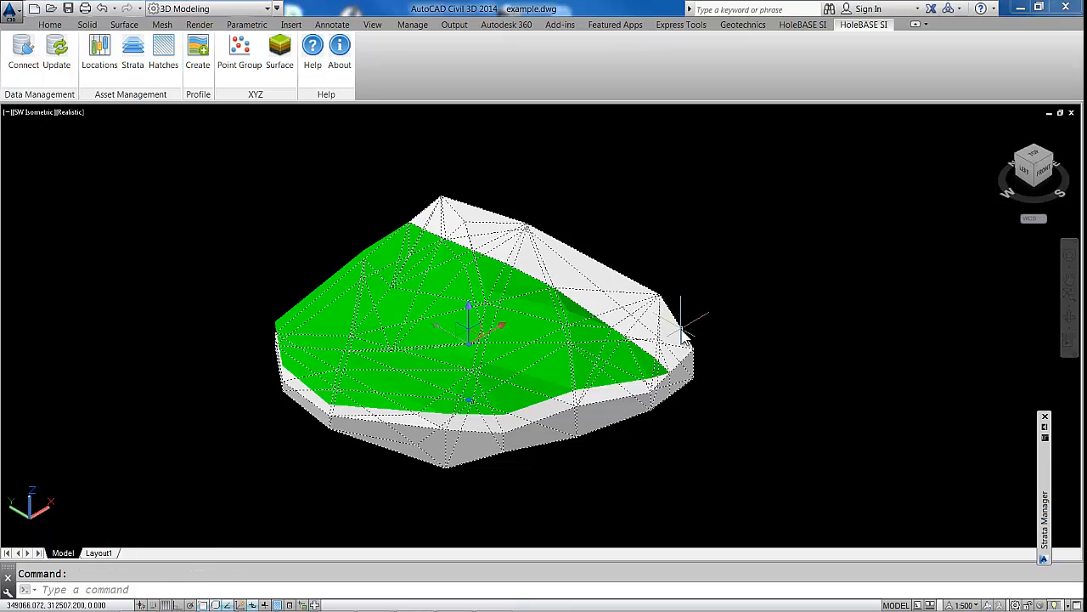
right_click(683, 331)
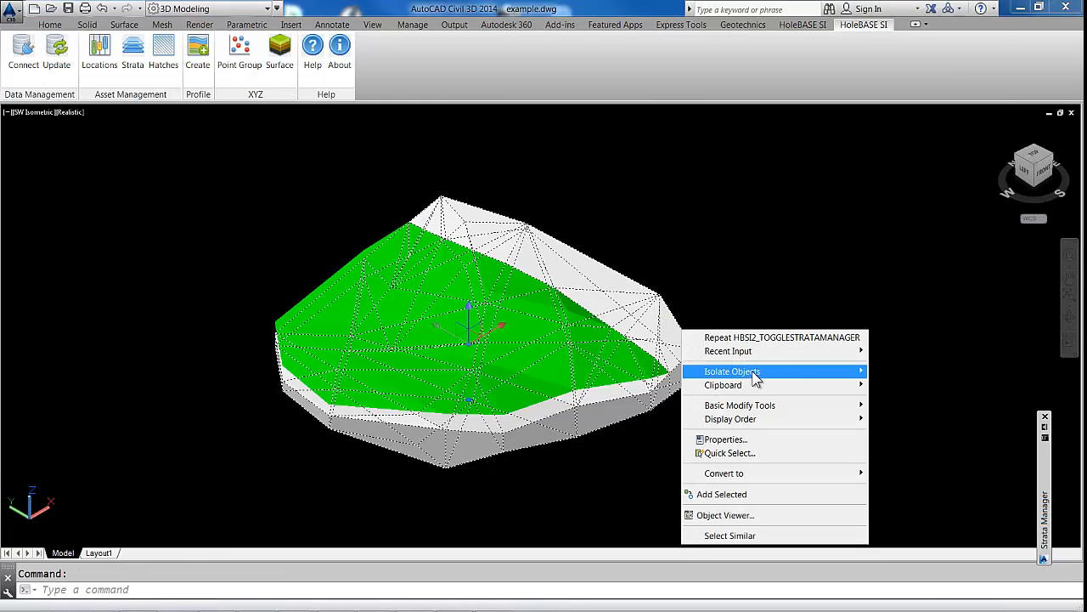
mouse_move(732, 370)
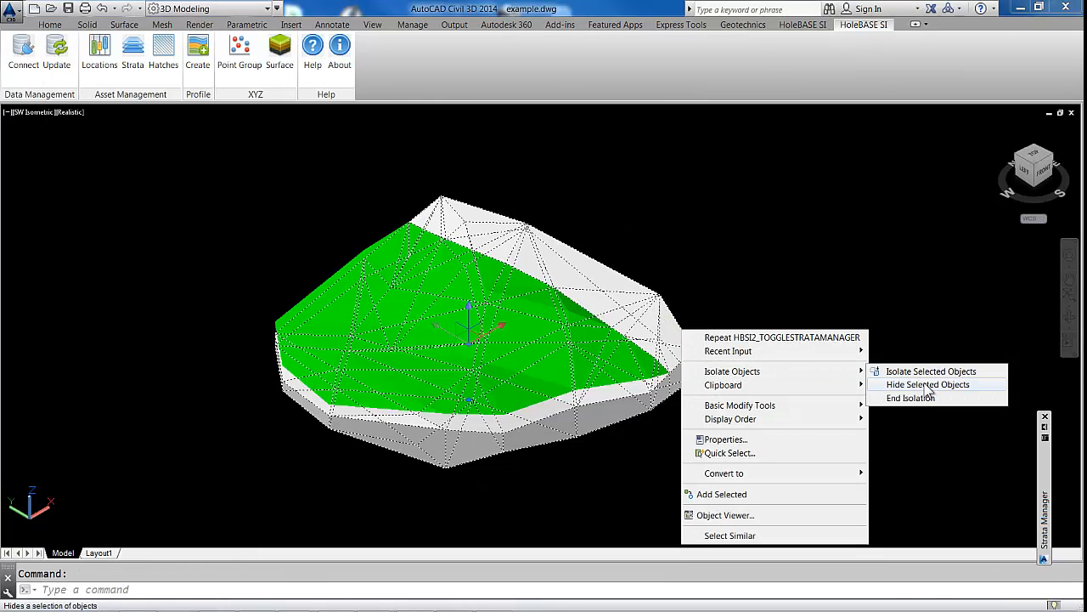
click(927, 384)
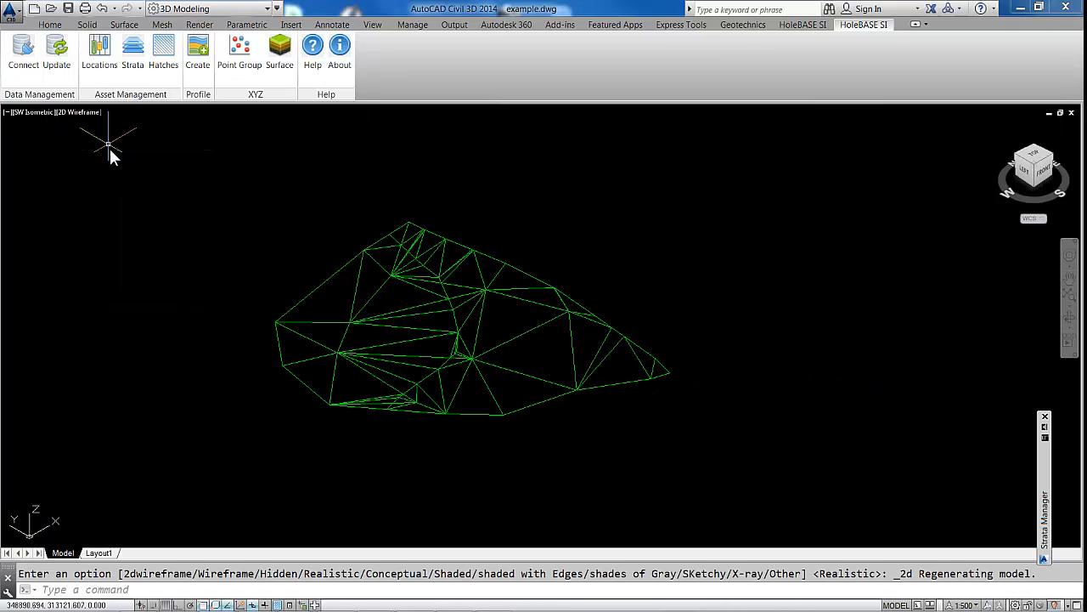
mouse_move(309, 297)
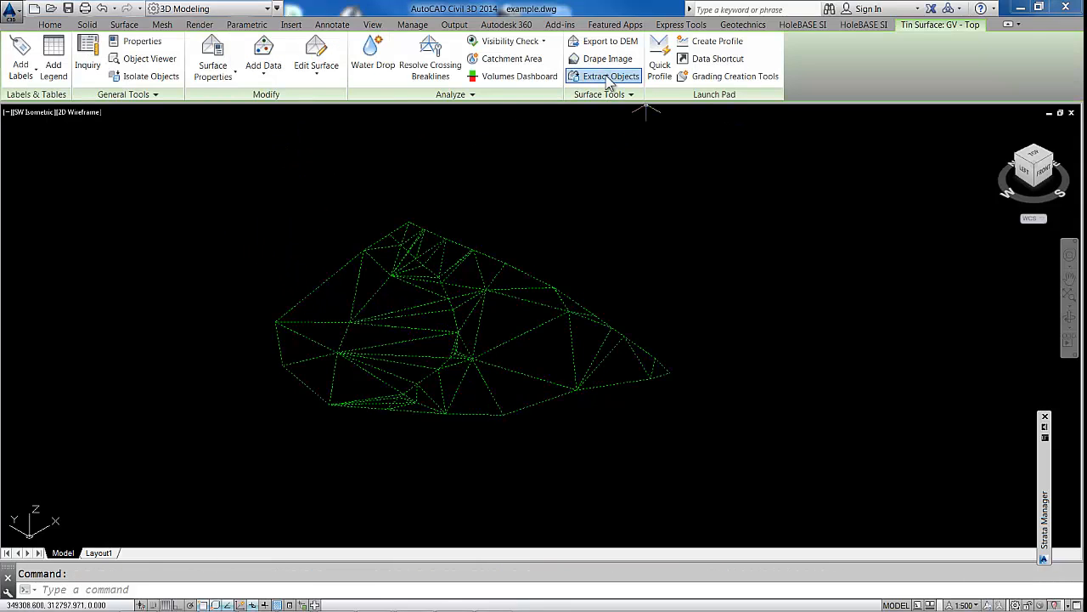
Extract the GV - Top surface triangles as face objects.
click(608, 75)
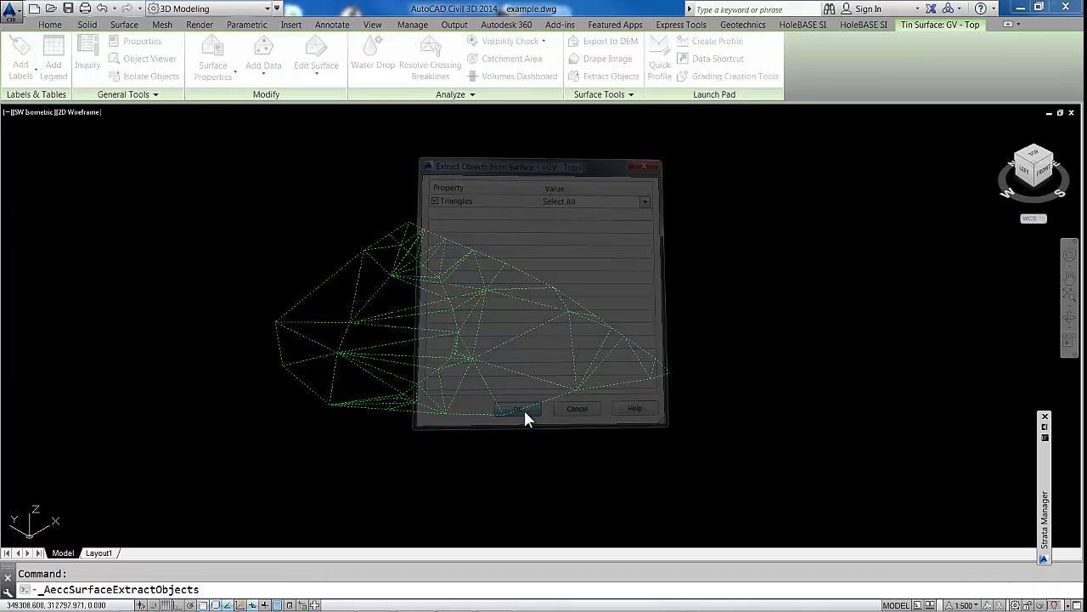
click(516, 408)
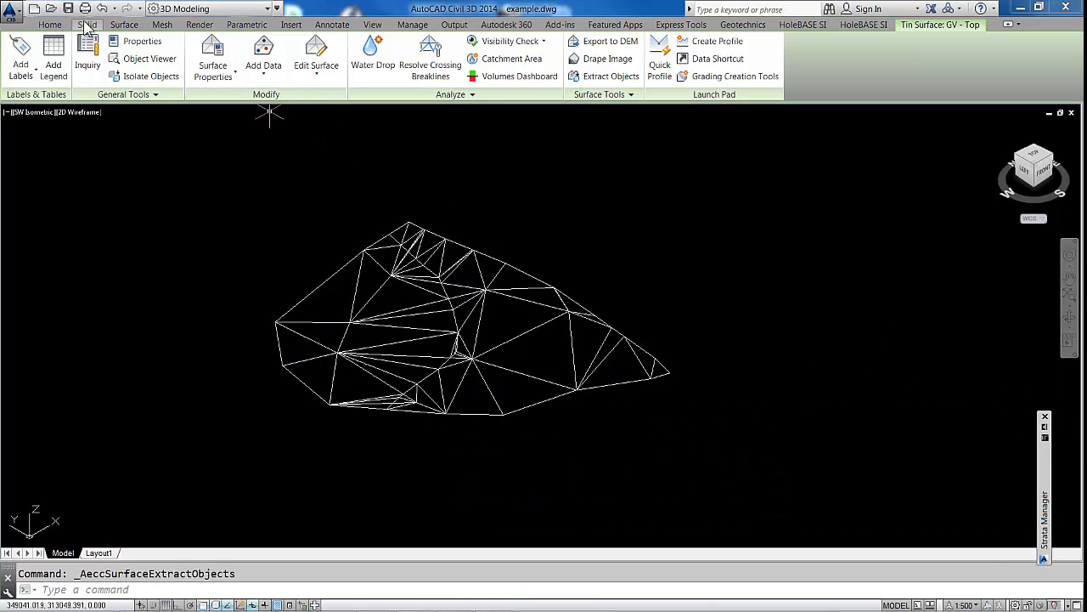
Extrude the top faces by Direction from 0,0,0 to 0,0,-100 into a 3D solid.
click(50, 24)
text(D)
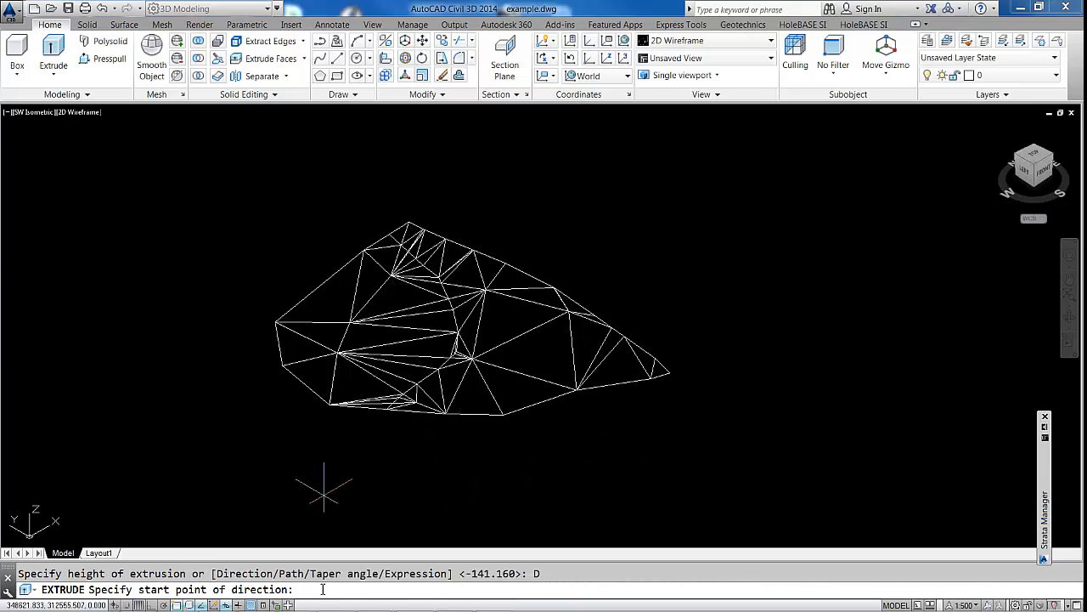
text(0,0,0)
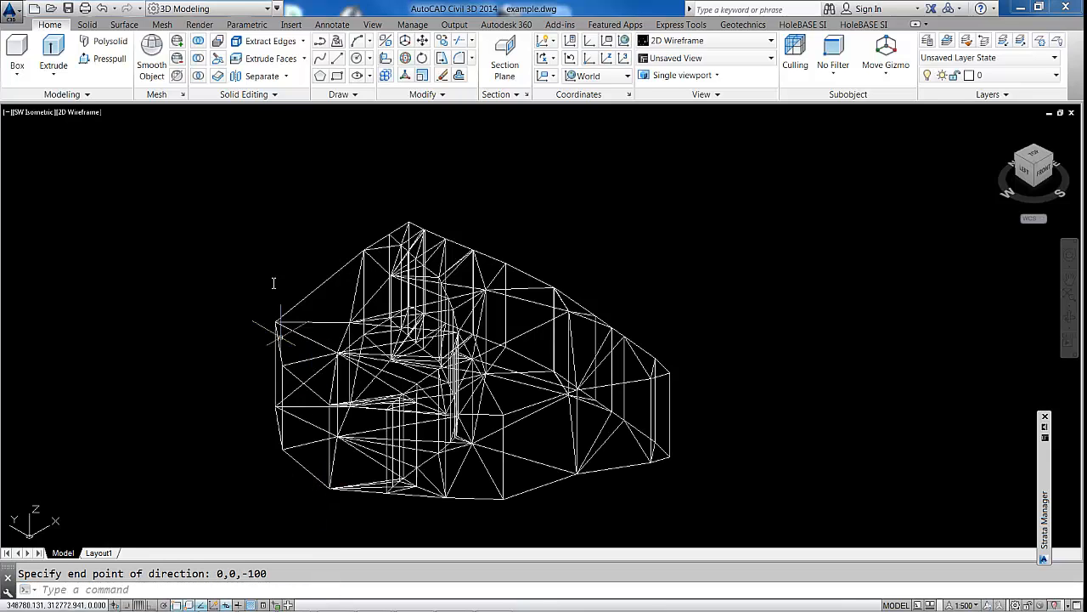
click(86, 23)
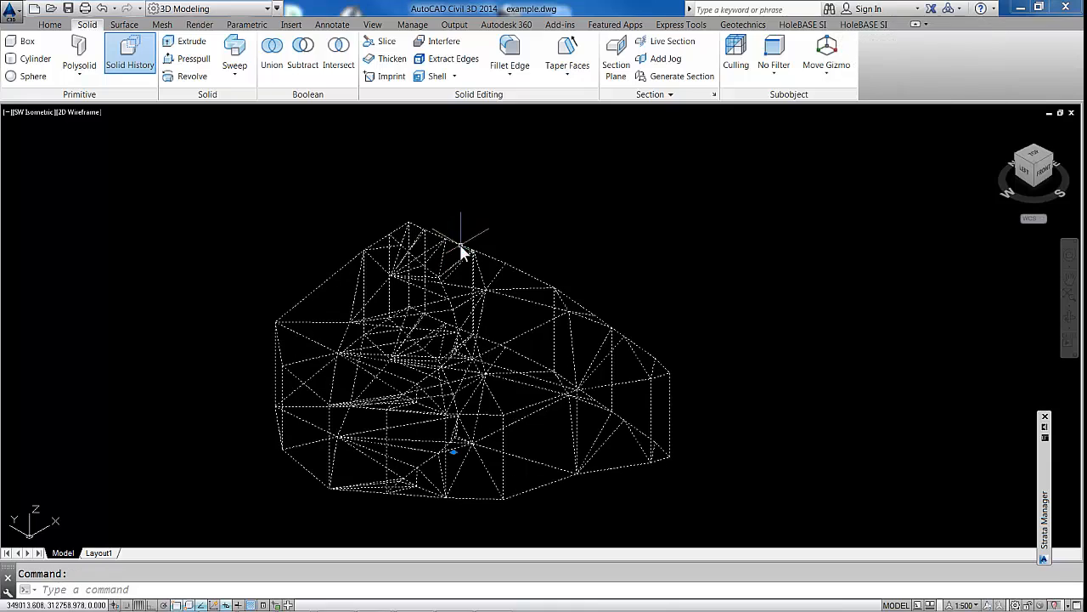
Hide the top solid and extract the GV - Base surface triangles as faces.
right_click(462, 251)
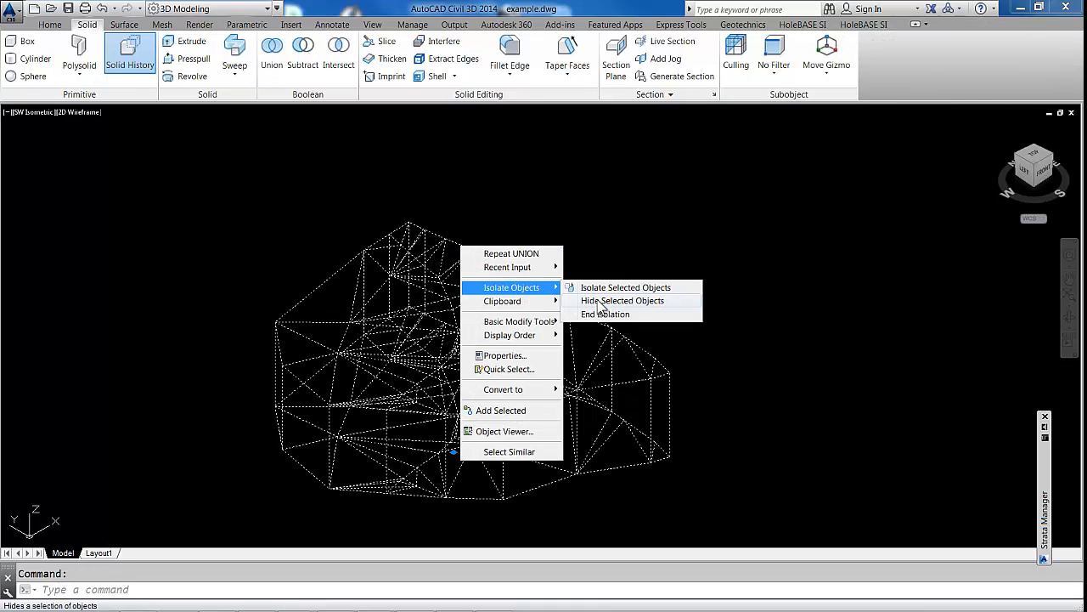
click(622, 300)
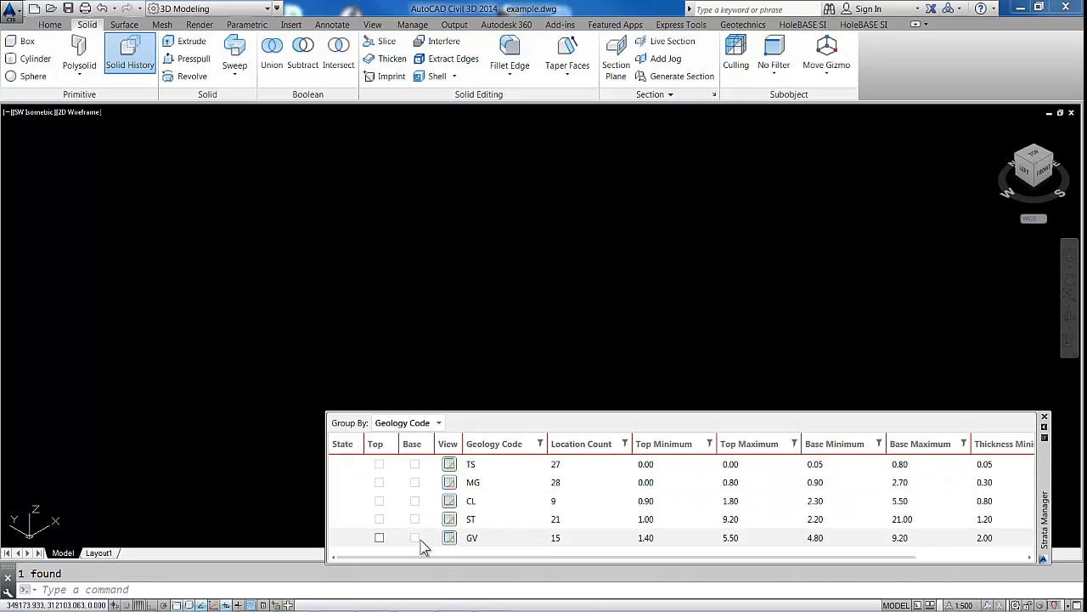
click(414, 537)
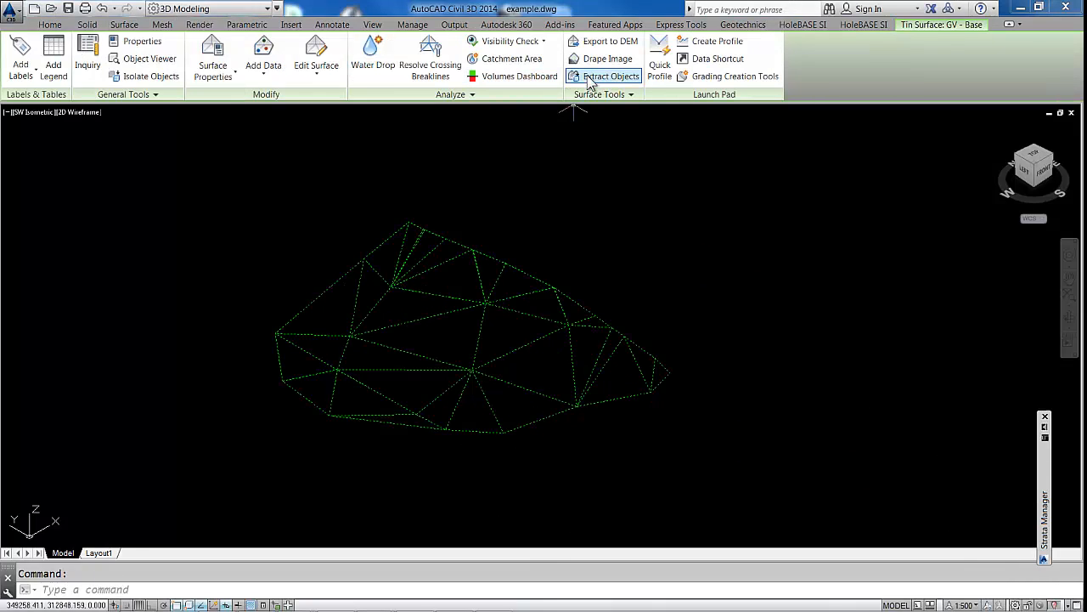
click(612, 75)
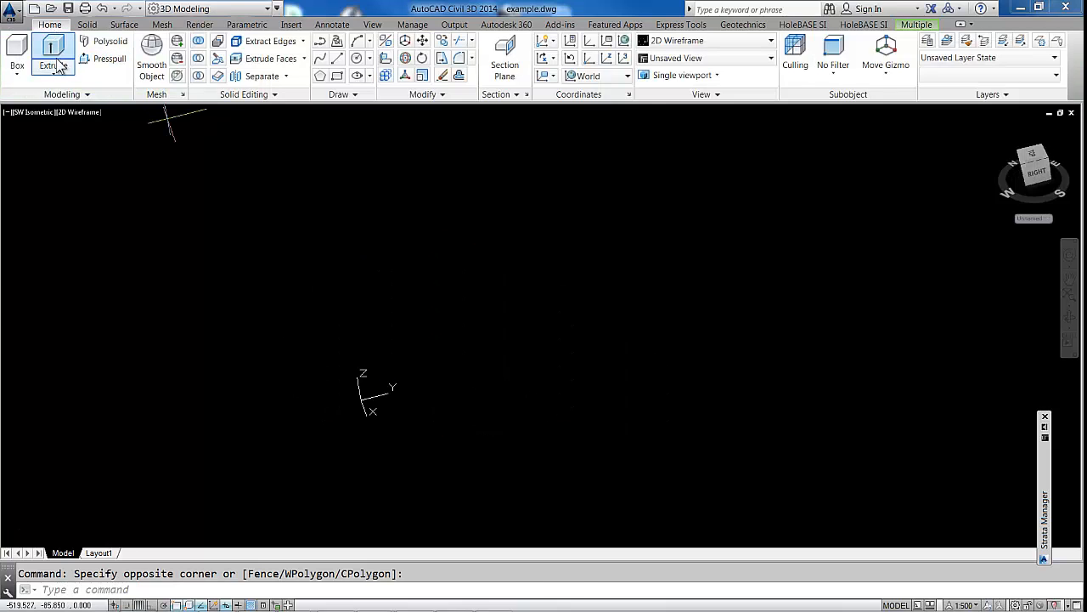
Extrude the base faces by Direction from 0,0,0 downward into a second solid.
click(52, 53)
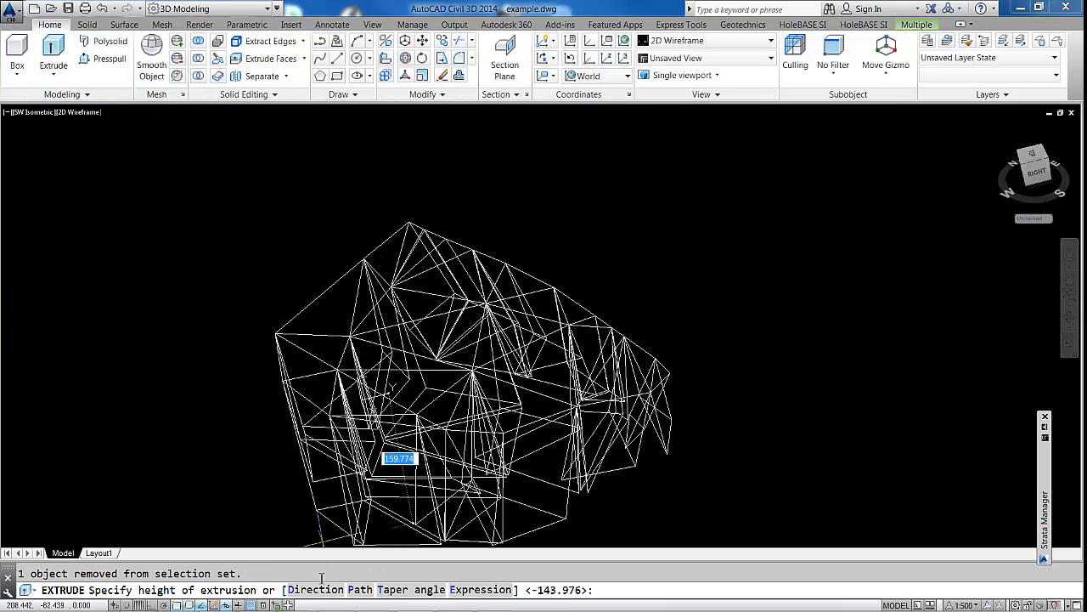
text(D)
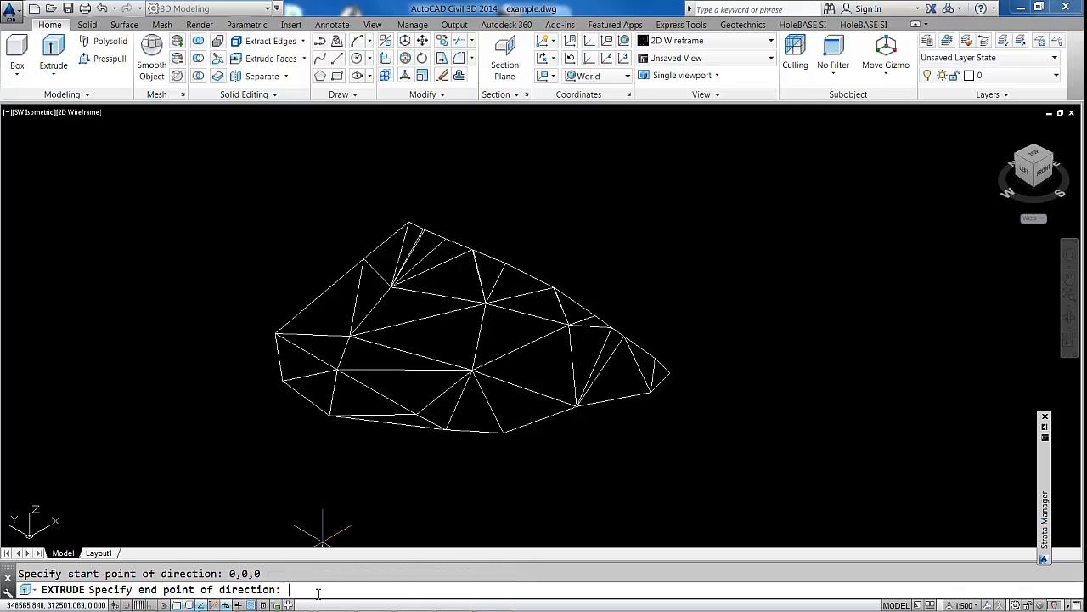
text(0,0,)
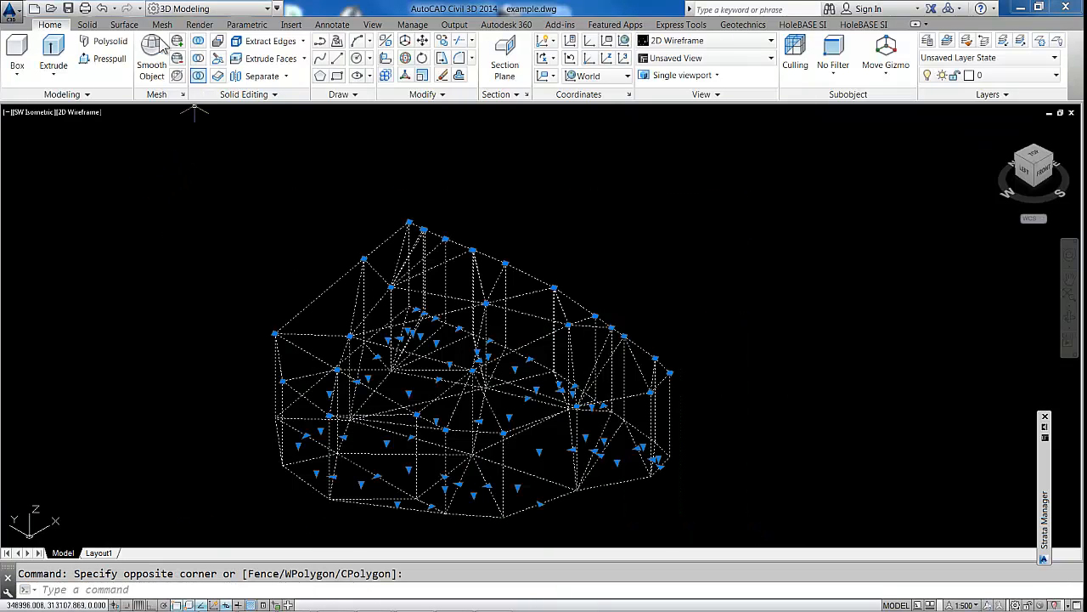
Union the base extrusions into one solid, then hide it so only the other stratum shows.
click(87, 24)
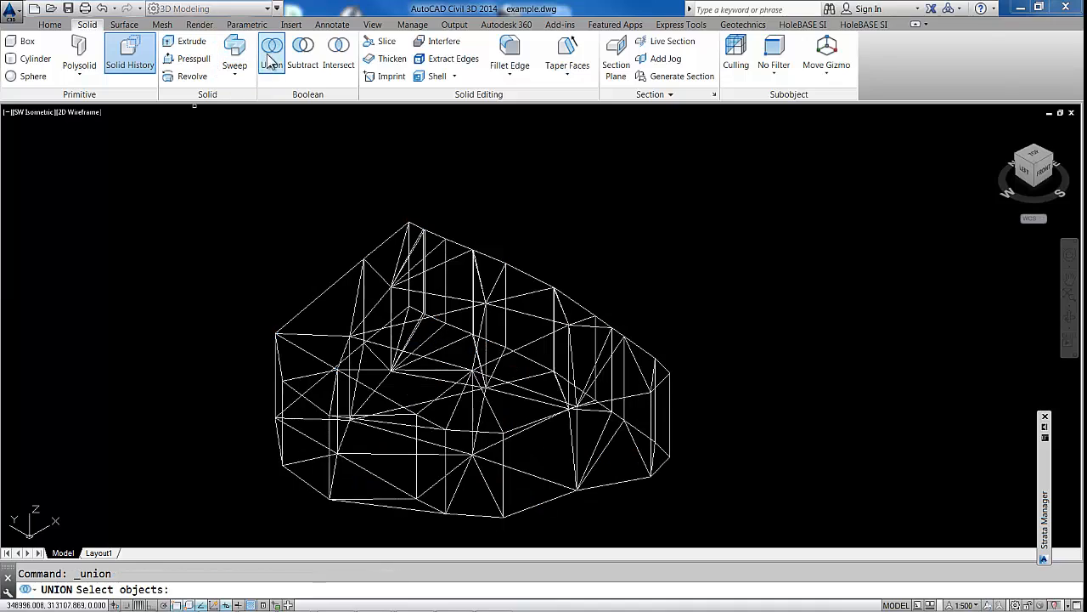
click(472, 339)
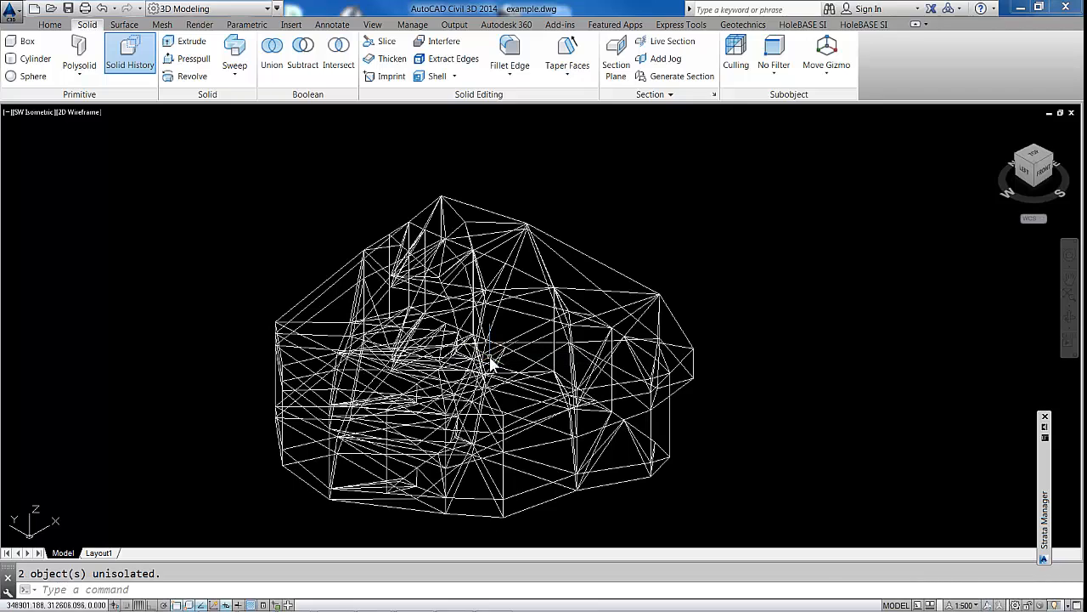
mouse_move(707, 469)
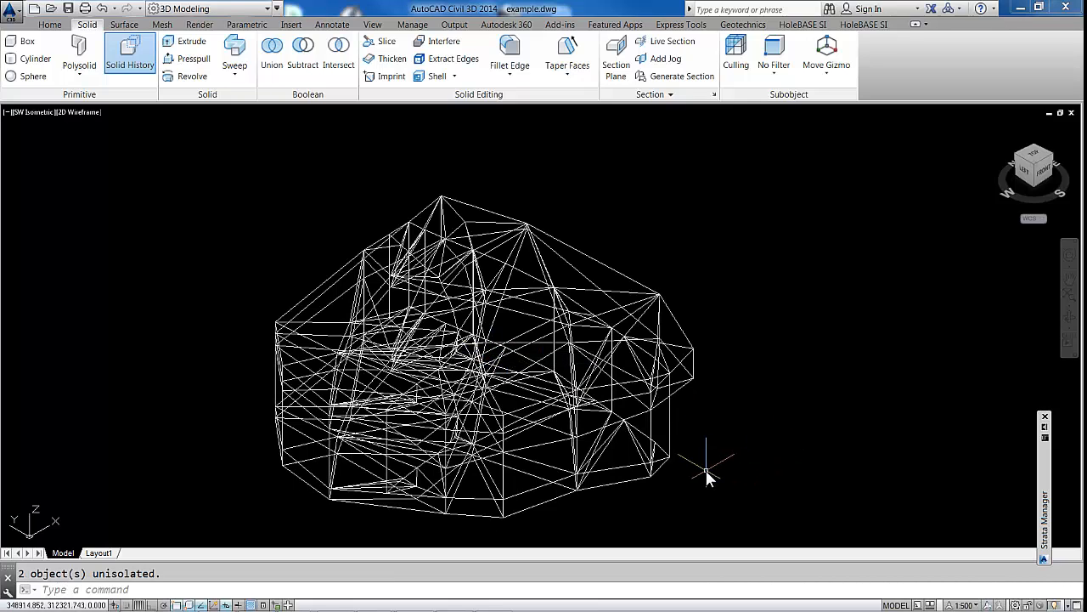
right_click(707, 473)
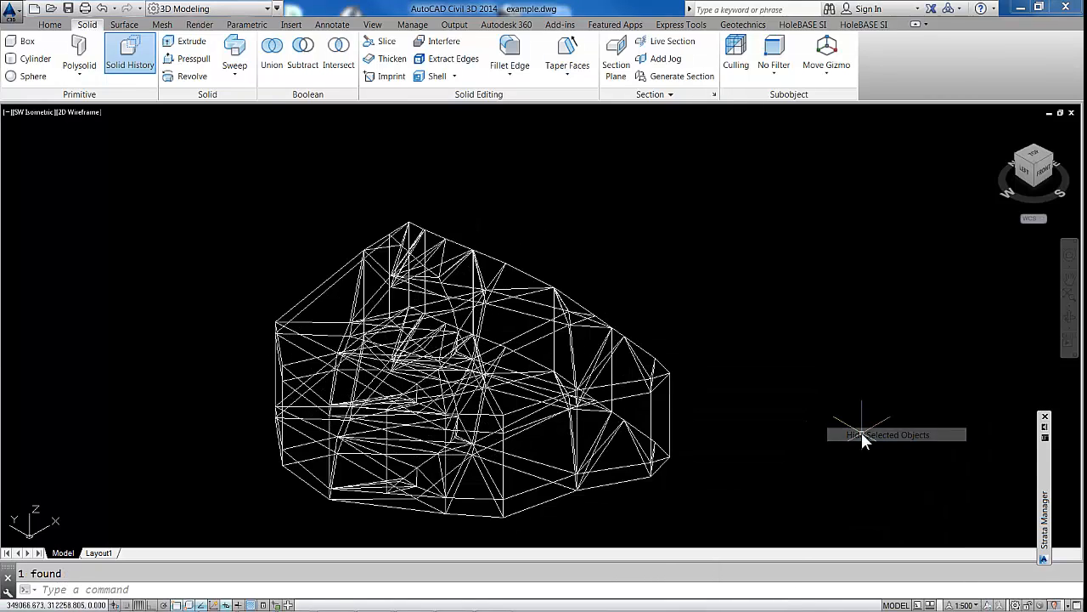
click(303, 48)
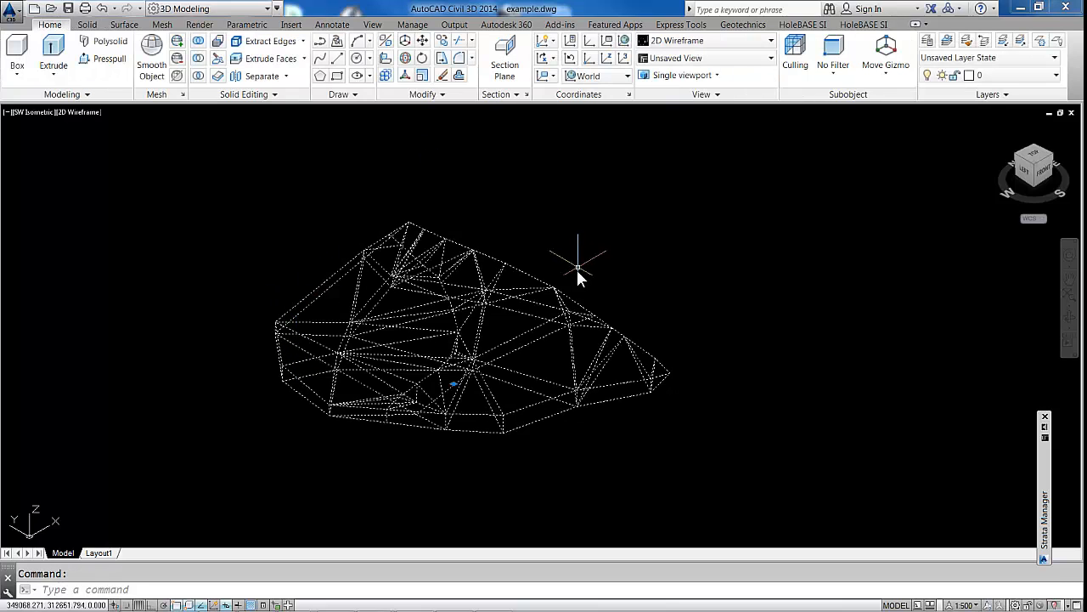
mouse_move(553, 286)
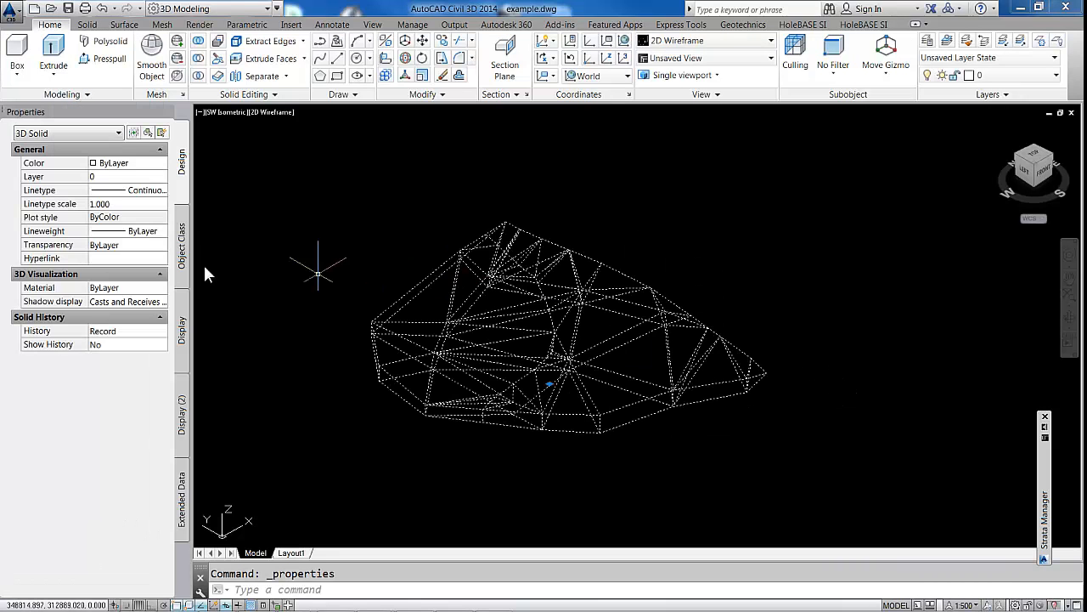
mouse_move(122, 181)
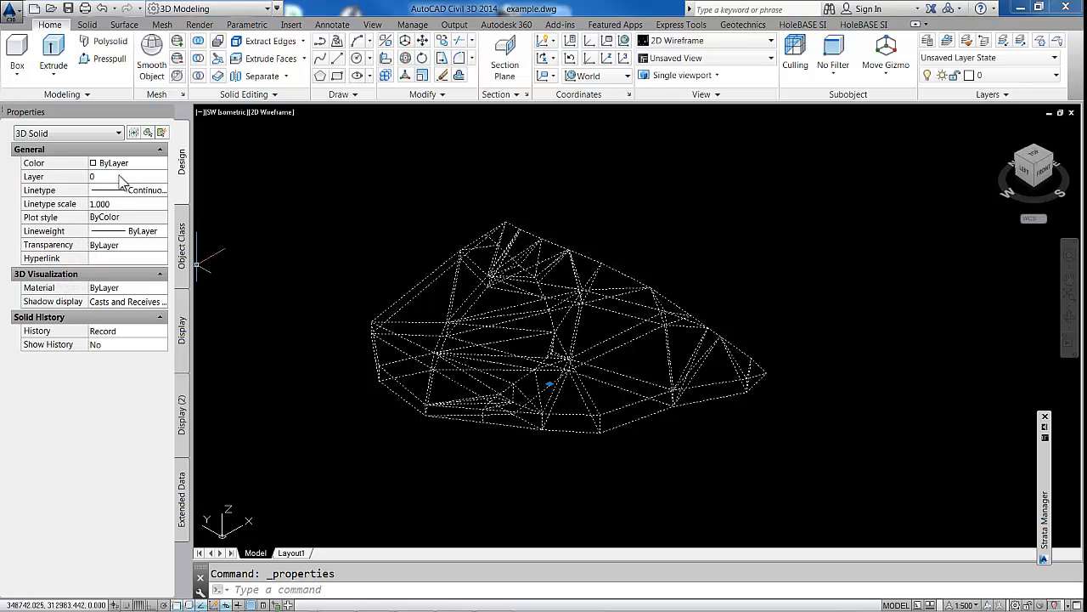
Put the visible solid on layer KNX_GV and end isolation to show the other.
click(162, 177)
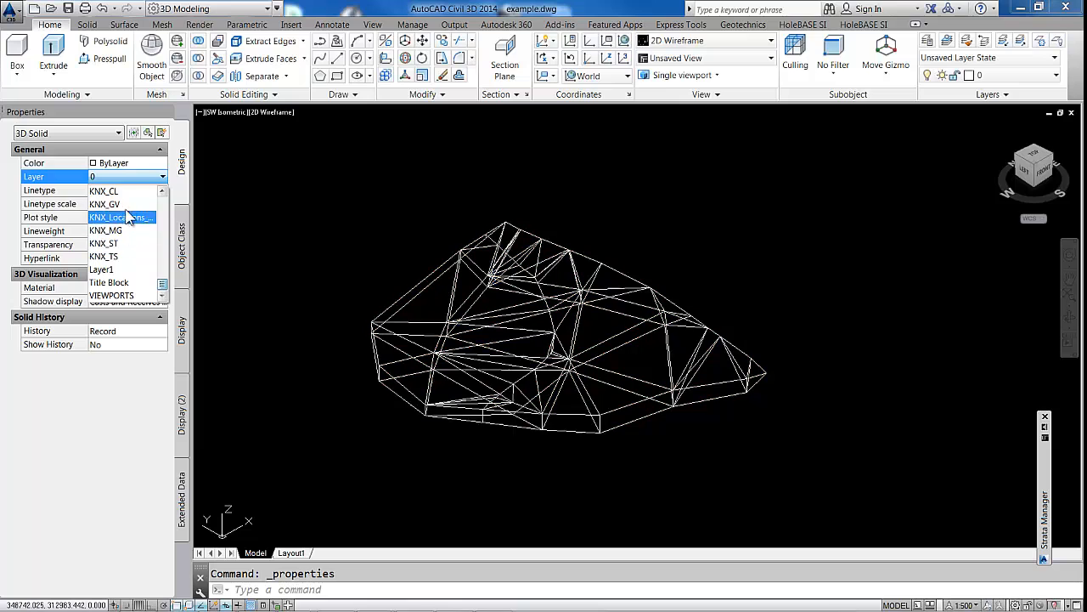
click(105, 204)
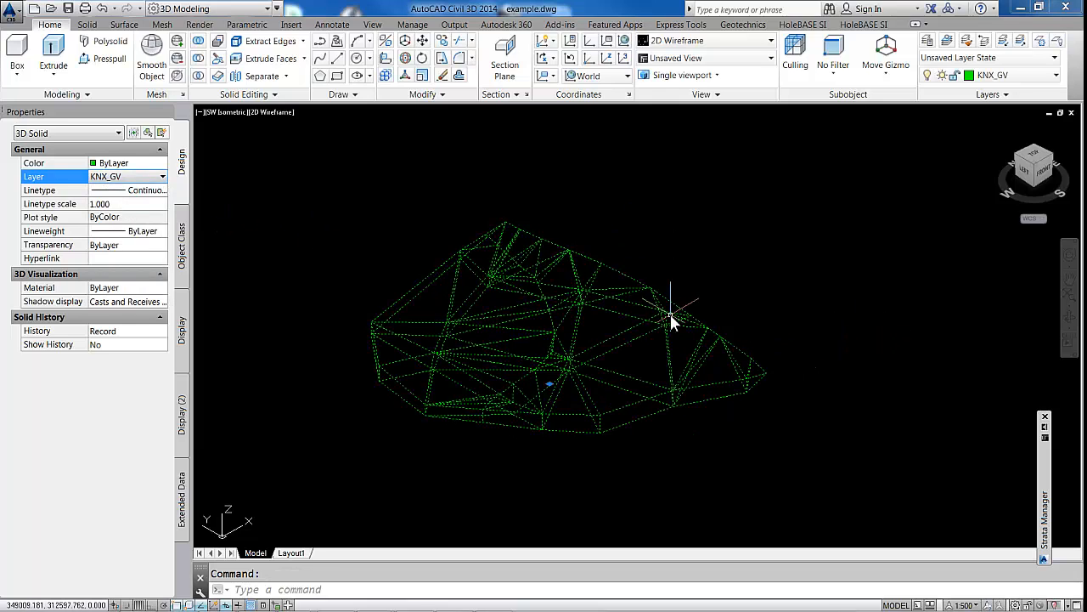
right_click(671, 323)
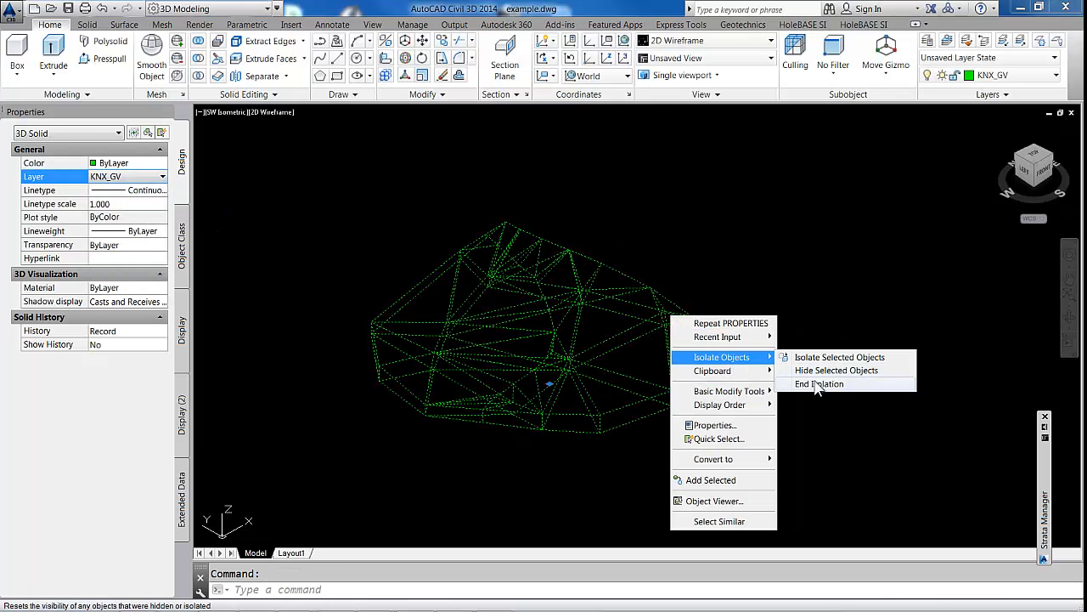
click(819, 384)
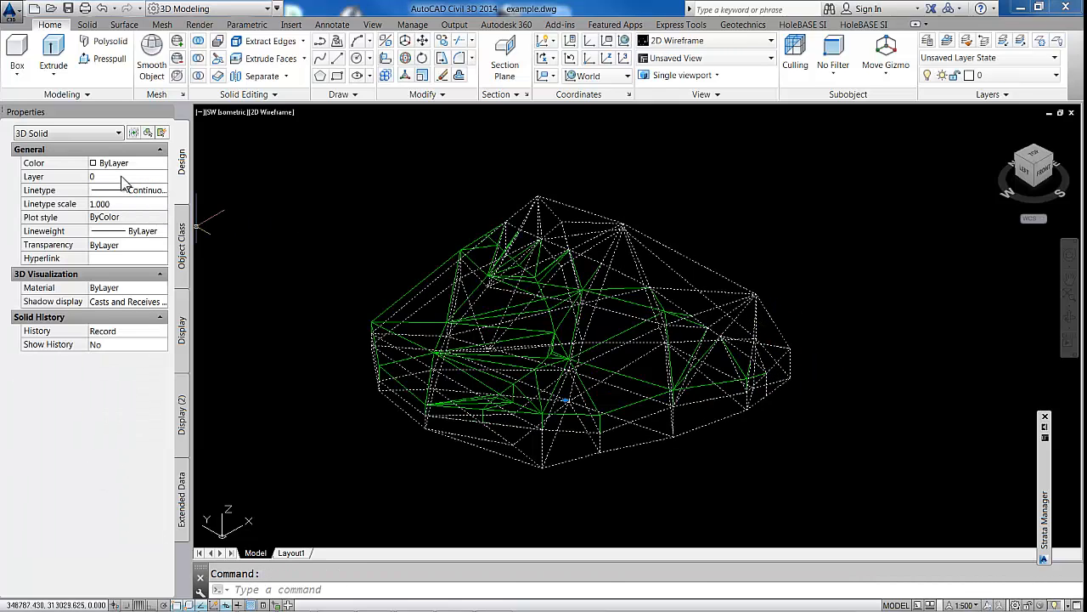
Put the second stratum solid on layer KNX_ST.
click(162, 175)
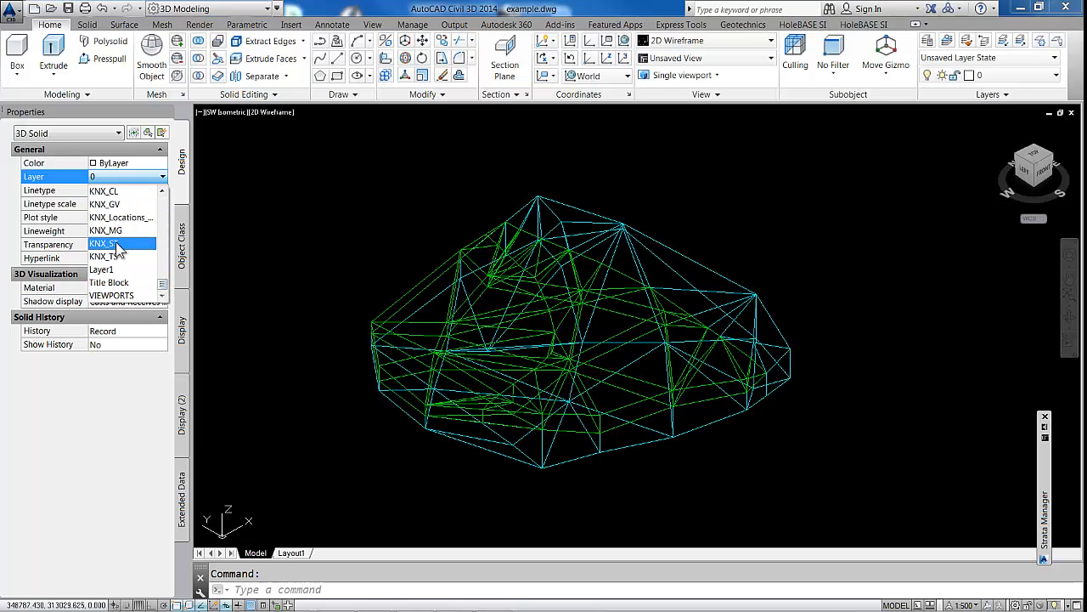
click(110, 245)
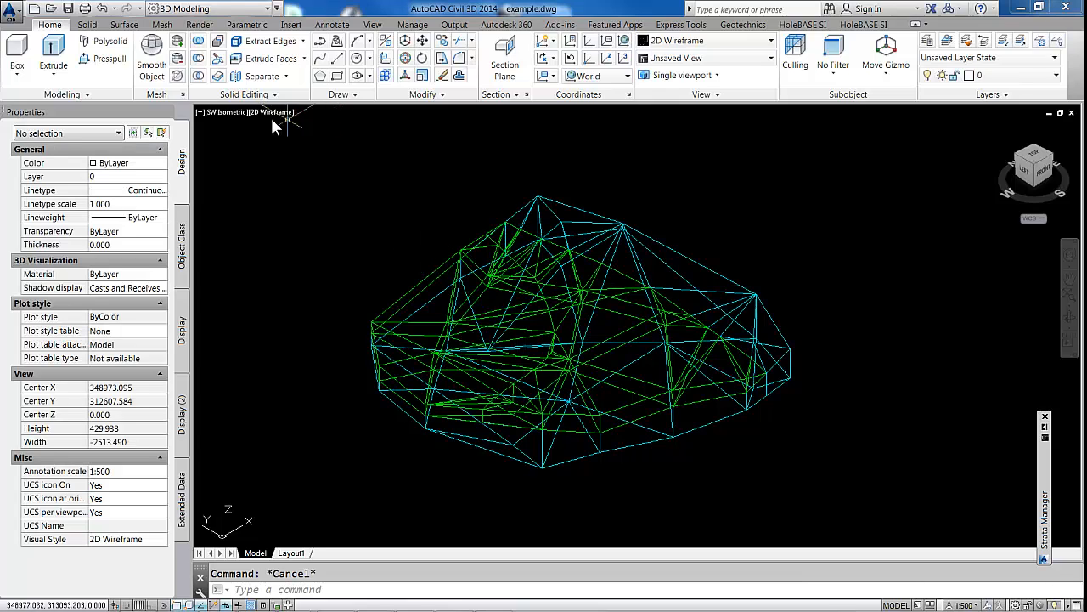
Switch the viewport to Realistic shading and close the Properties palette.
click(270, 112)
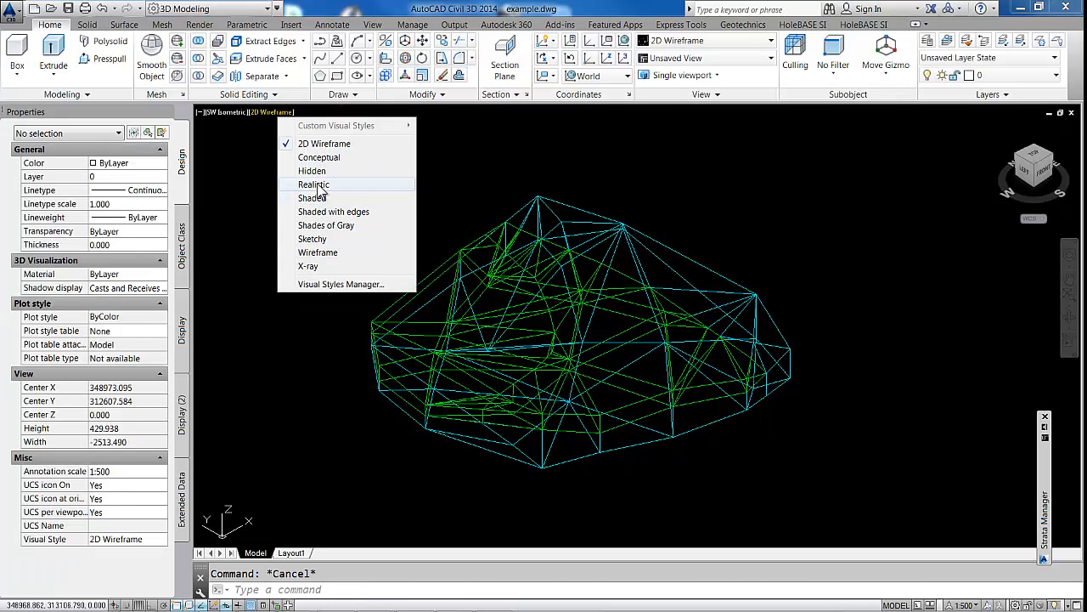
click(313, 184)
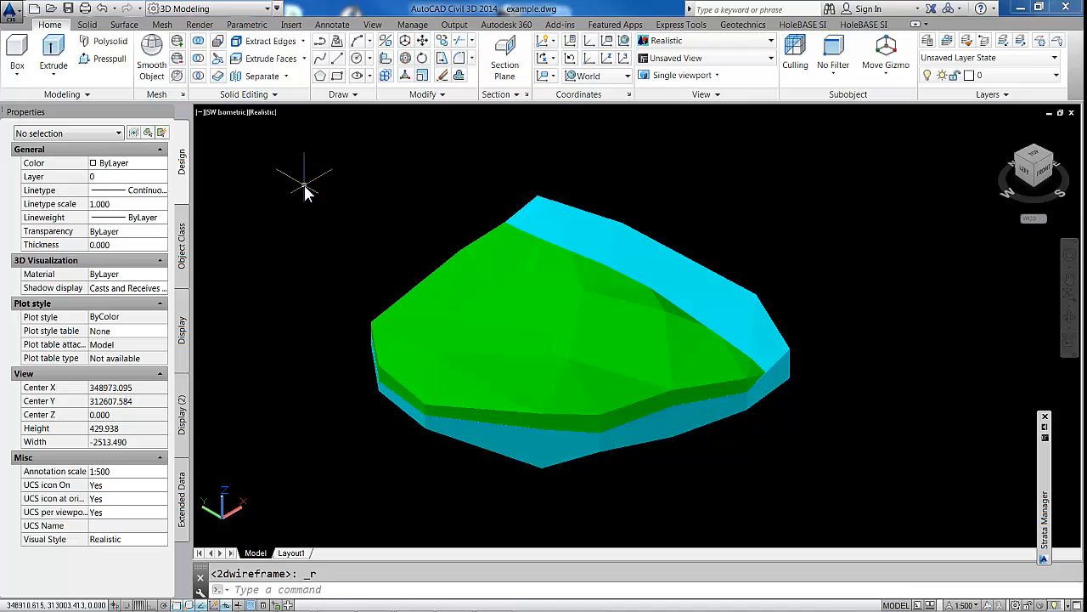
click(87, 24)
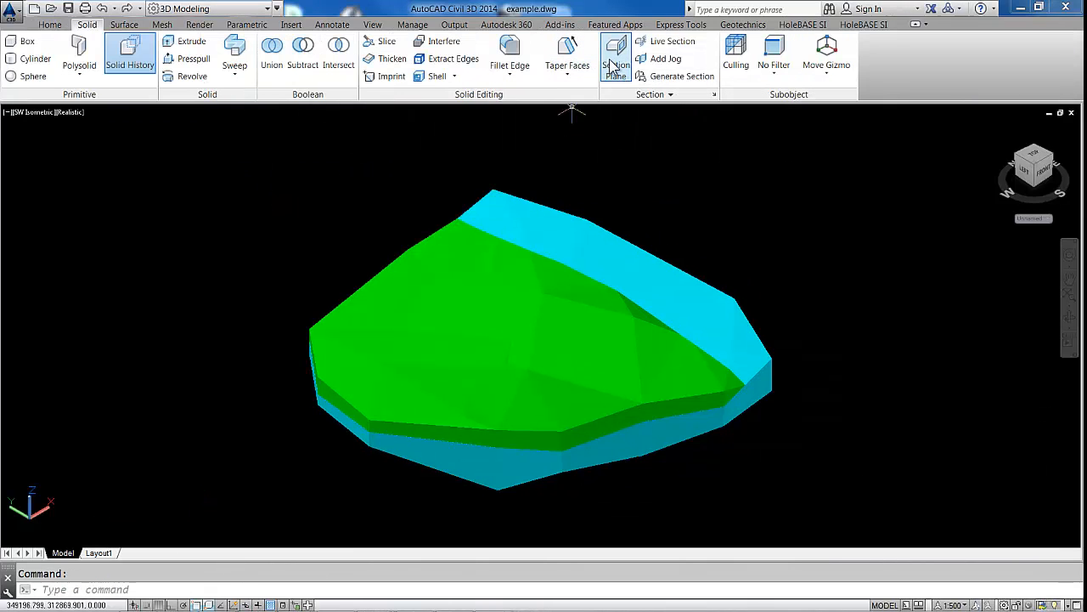
Place a section plane through the strata with Activate Live Section enabled, then begin a jog.
click(615, 53)
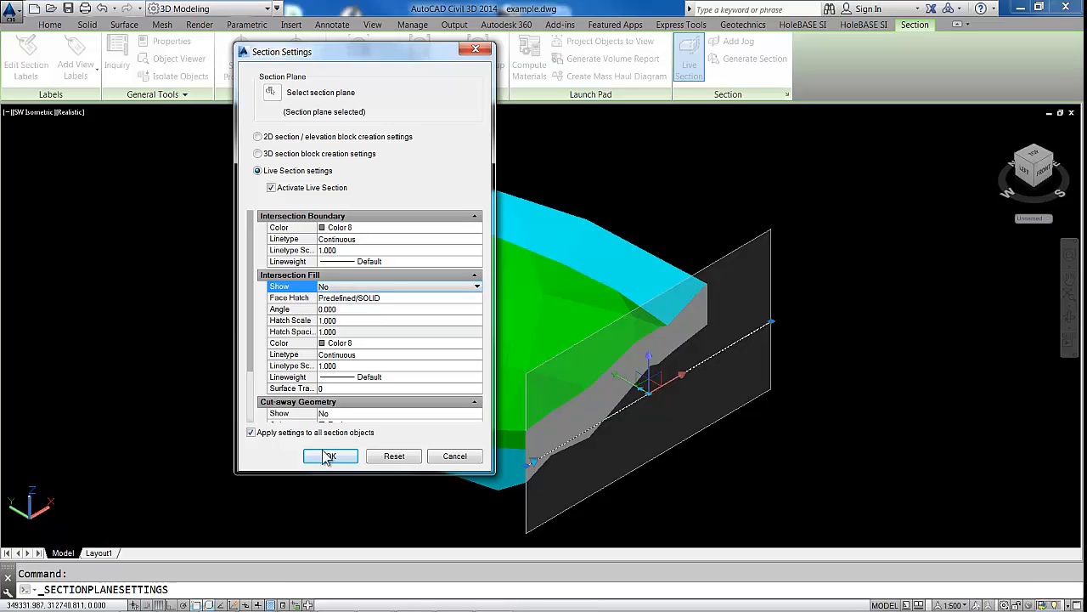
click(330, 455)
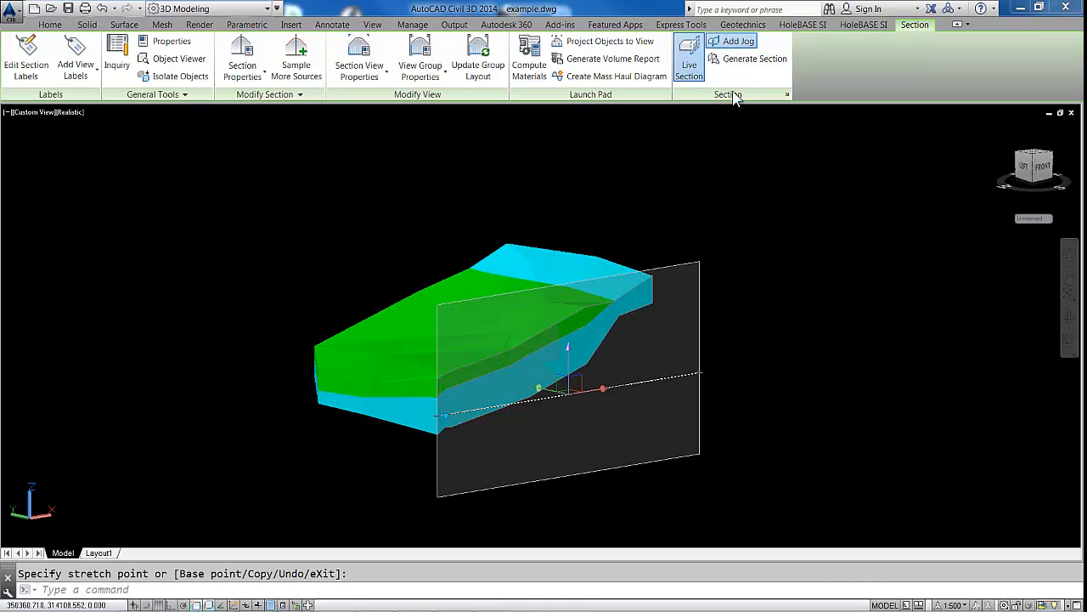
click(738, 40)
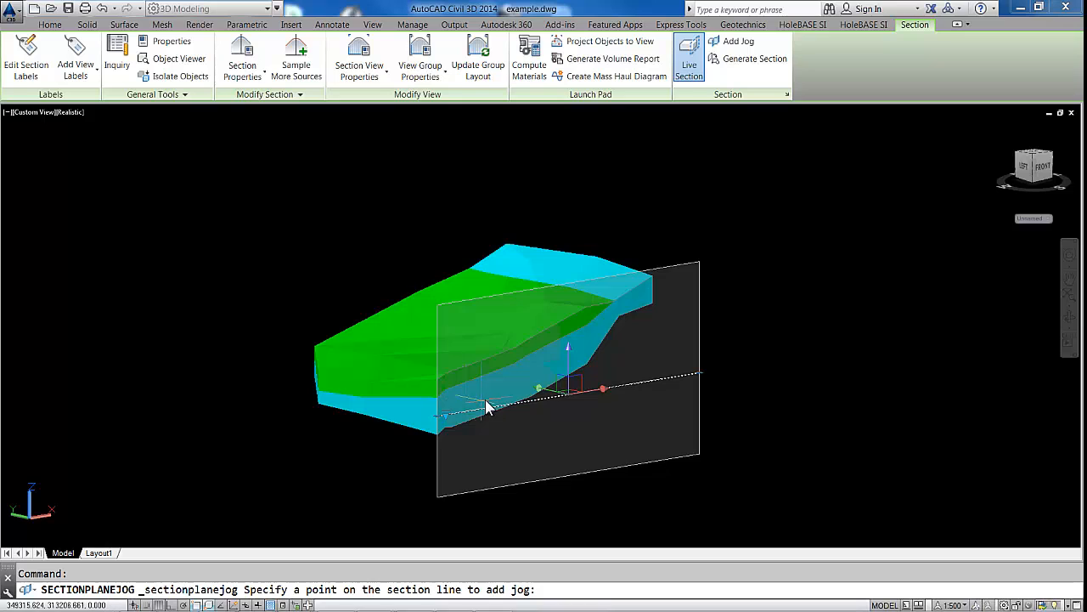